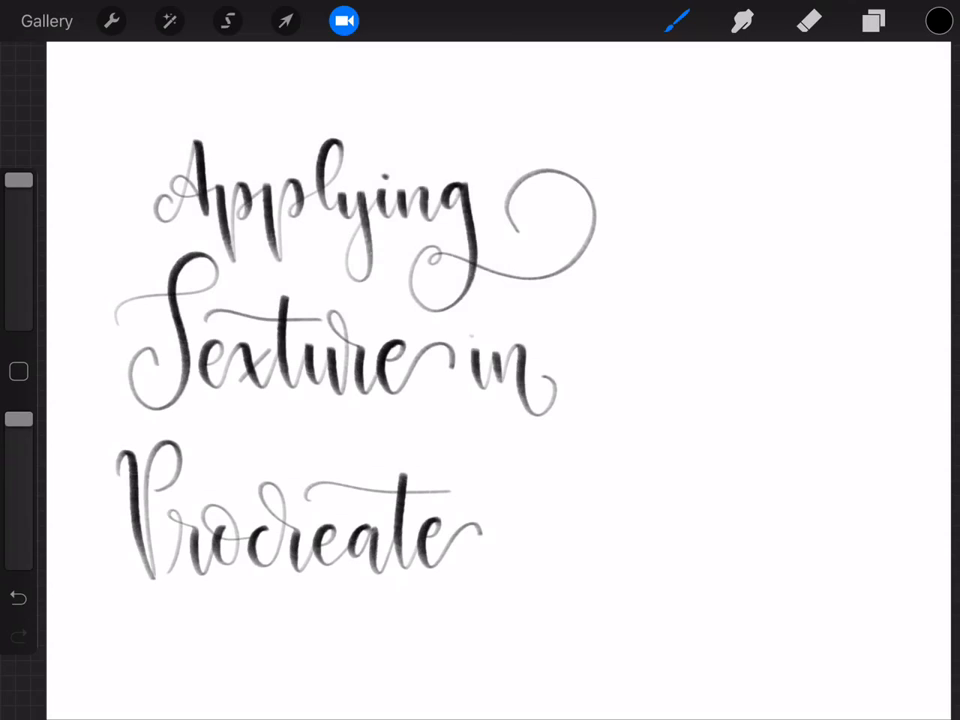
- Bring up the Layers panel to hide the title lettering and work on the Erasing layer
click(872, 20)
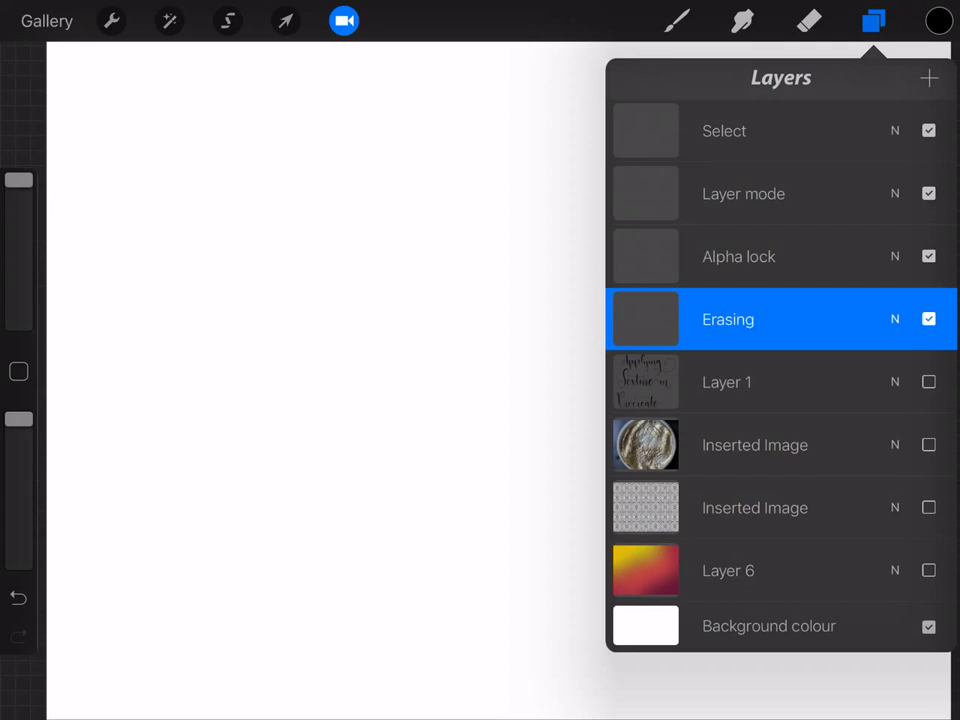
- Show the gold texture Inserted Image under Erasing and switch to the Eraser
click(927, 444)
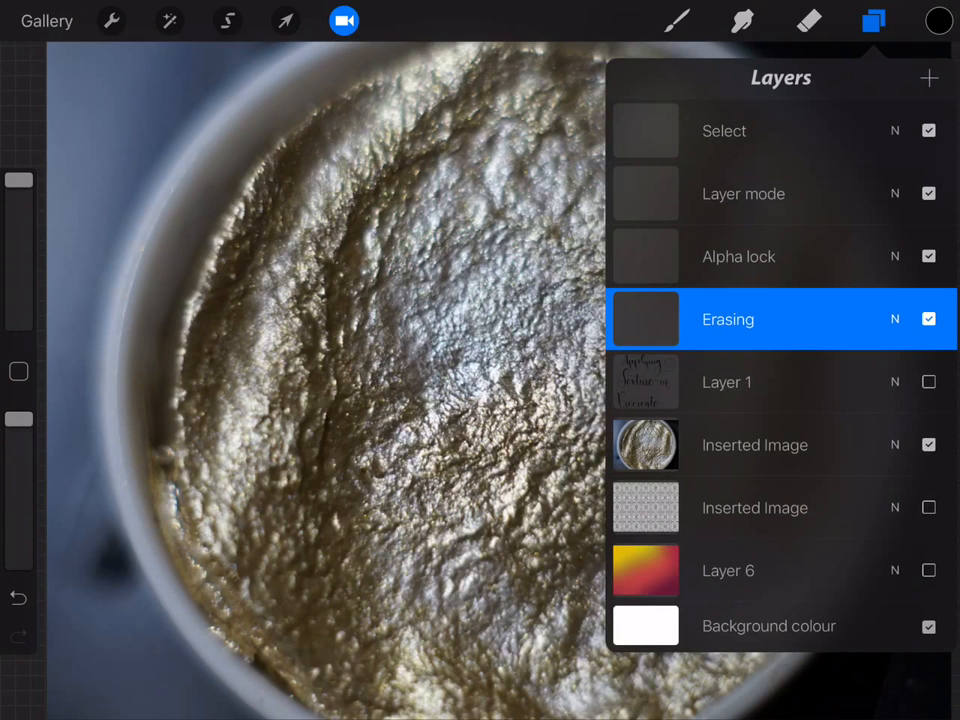
click(938, 20)
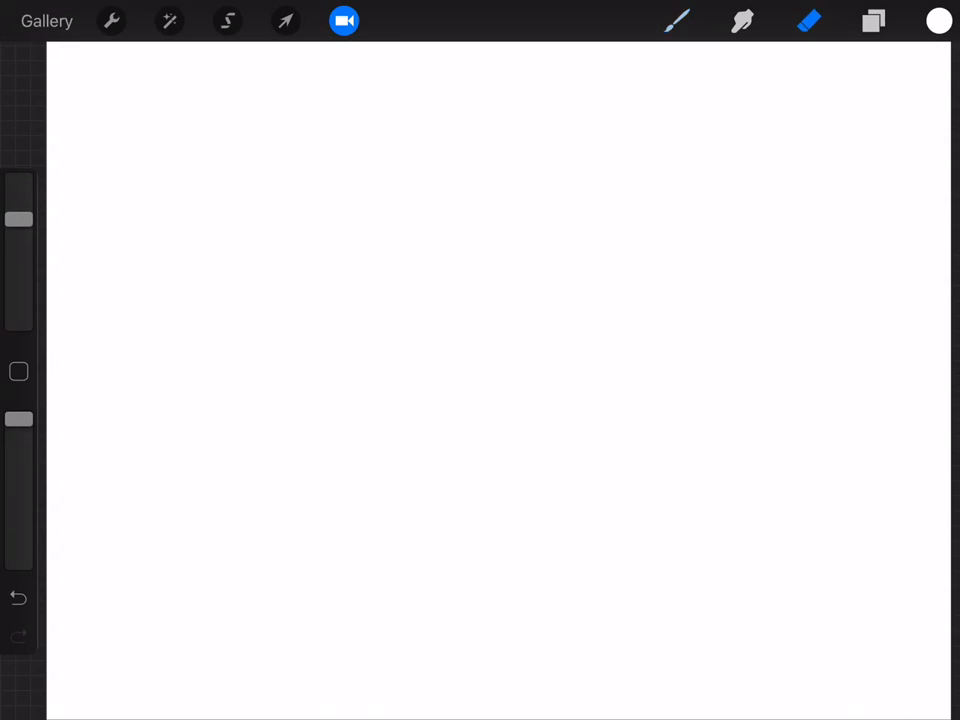
- Choose an eraser brush from the classic set and erase a first short test stroke
click(808, 21)
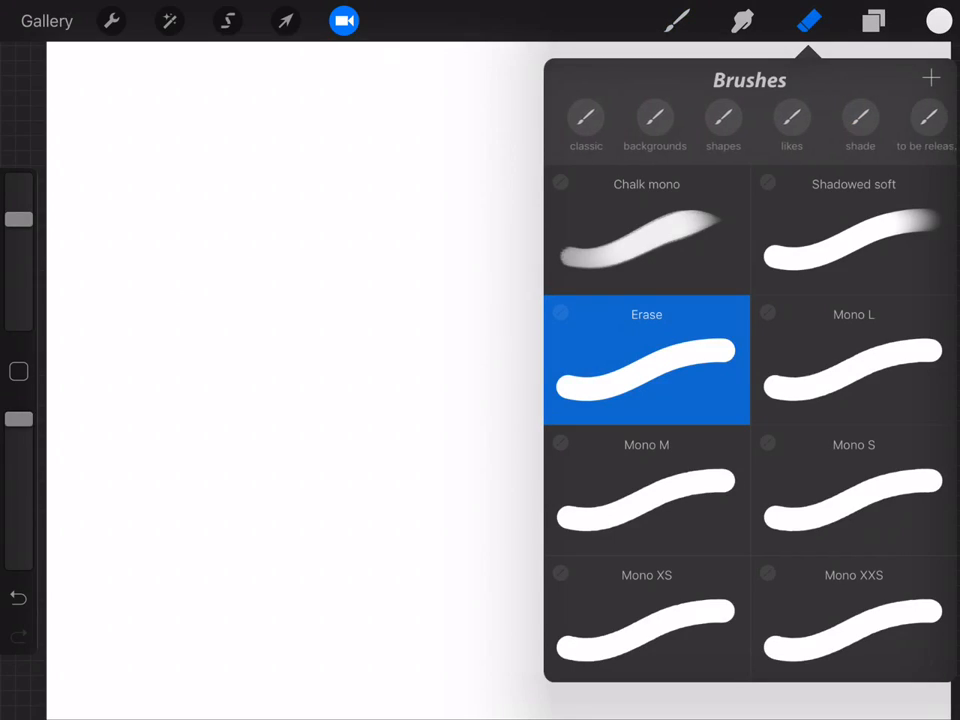
click(578, 118)
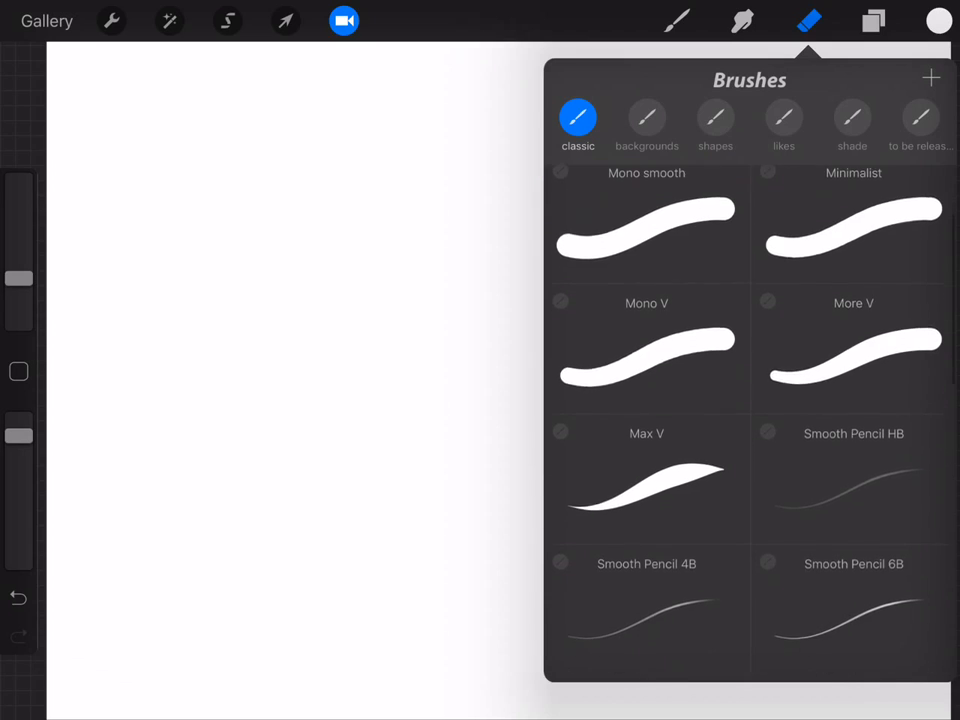
scroll(down, 3)
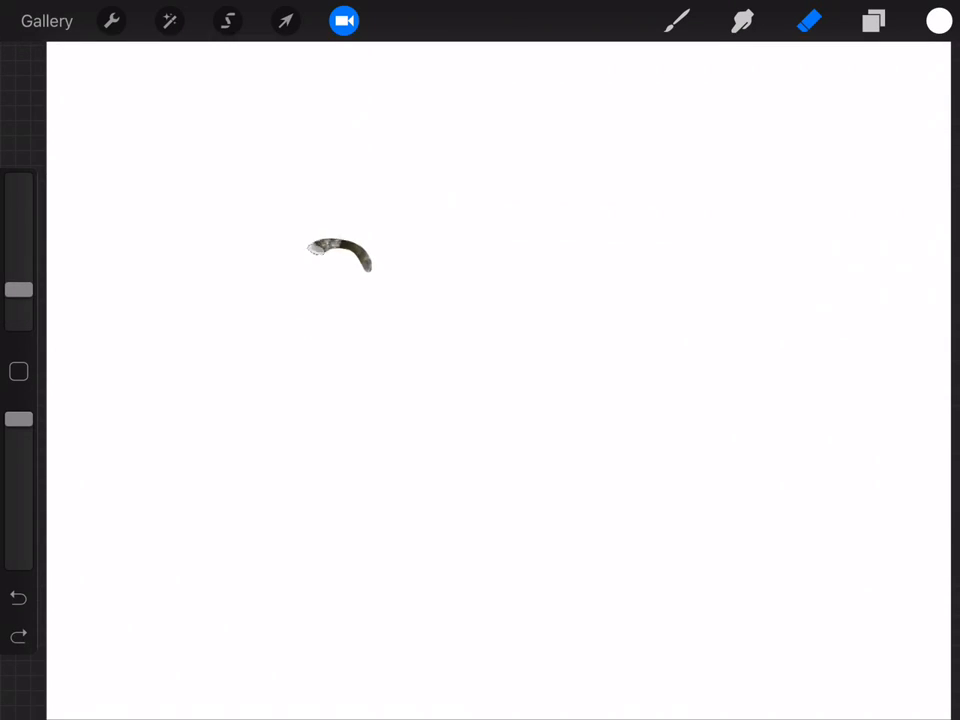
- Erase the lettering 'gold' then 'word' above it, and begin a freehand selection around 'word'
drag(340, 250, 300, 450)
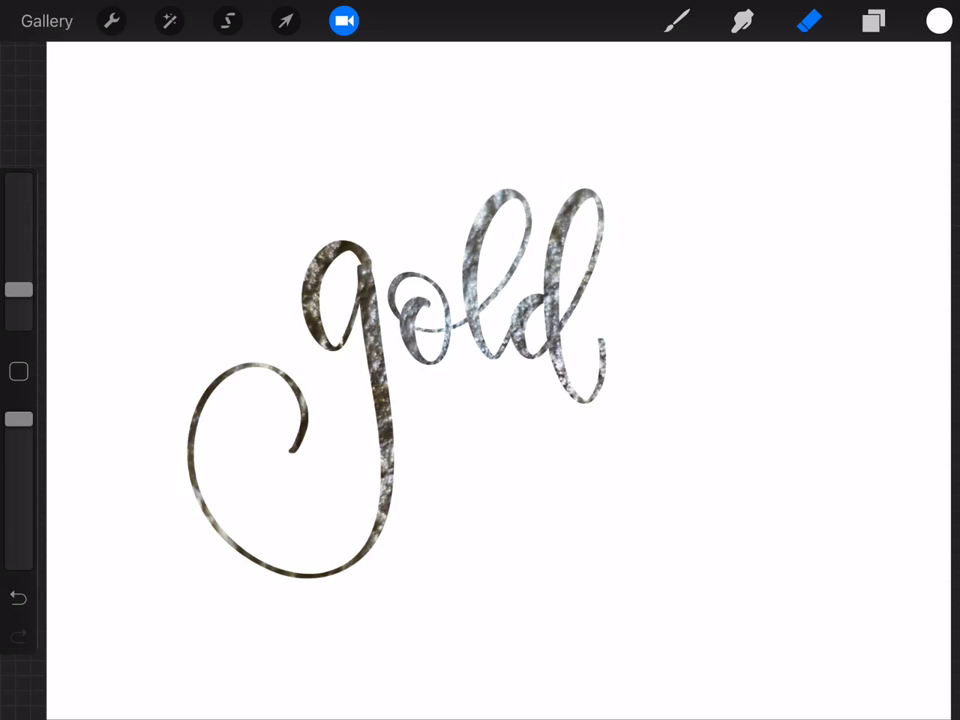
click(285, 21)
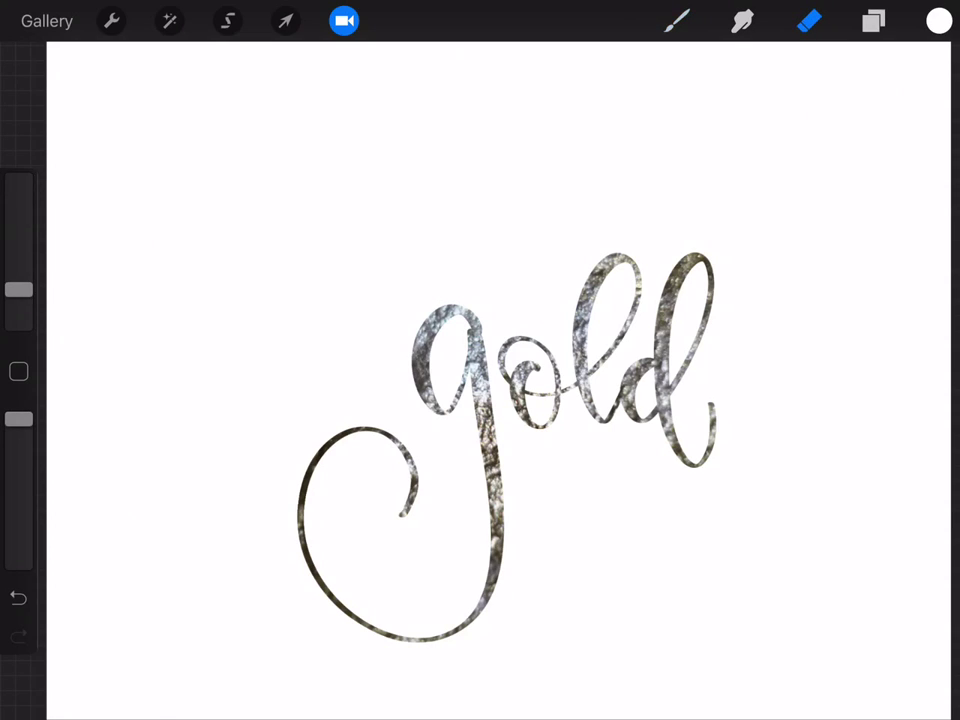
drag(245, 160, 260, 255)
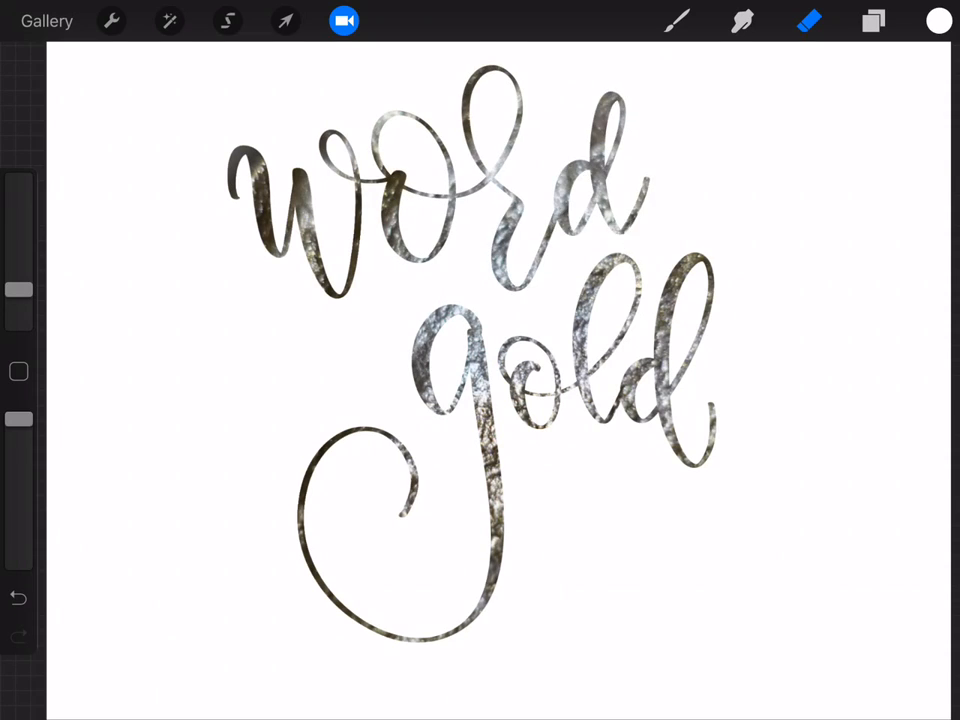
click(227, 21)
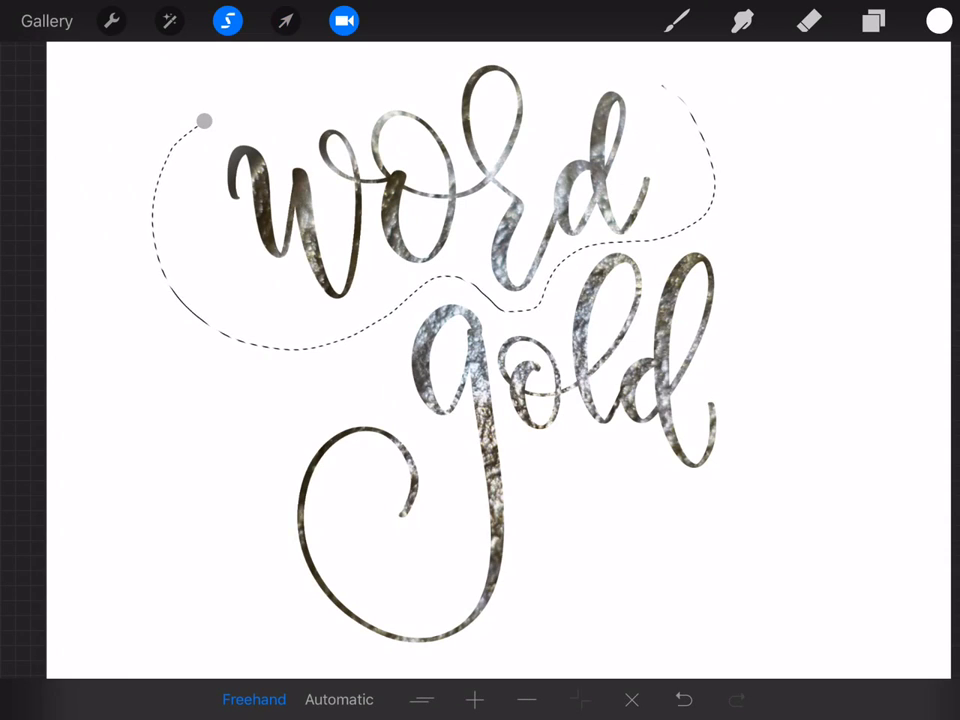
- Transform the selected 'word' smaller and place it above 'gold'
click(285, 21)
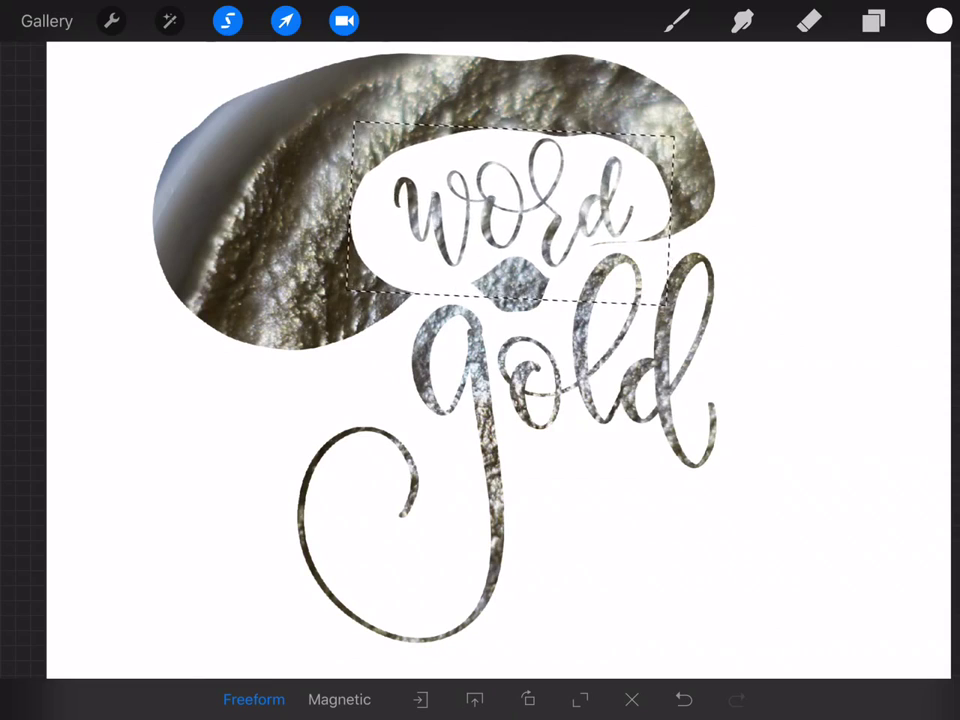
drag(505, 210, 505, 235)
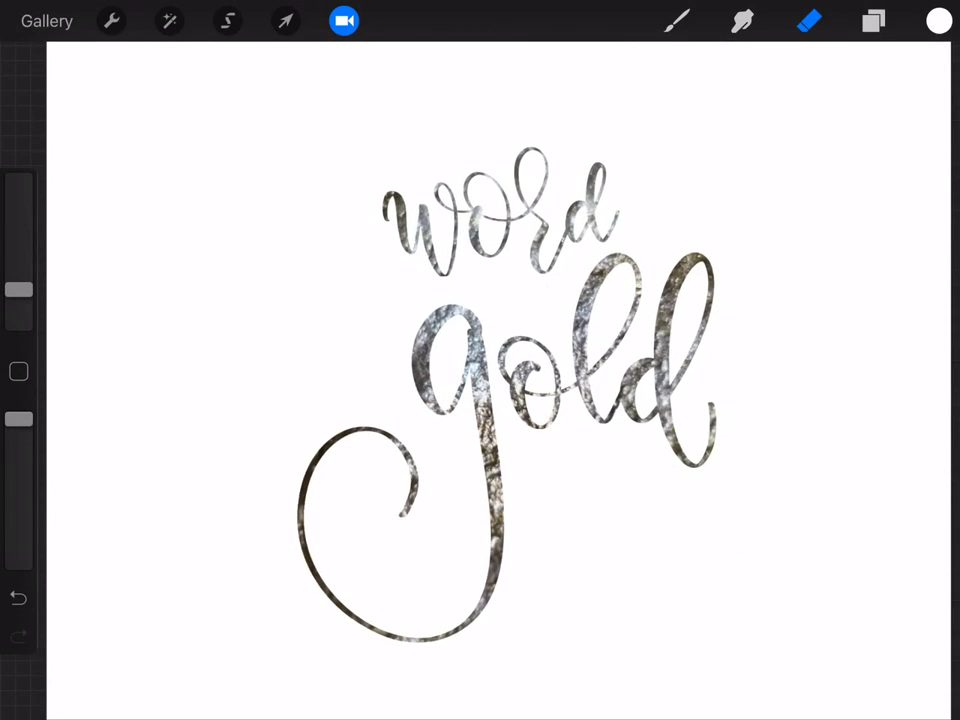
- Hide the gold texture, move to the Alpha lock layer and choose black paint
click(872, 20)
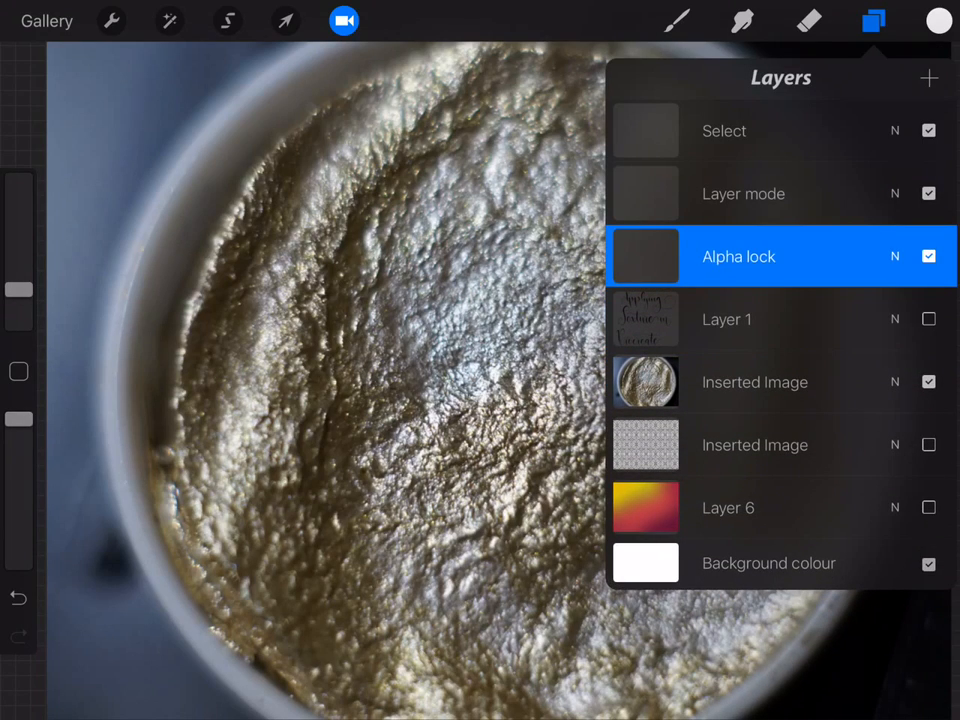
click(929, 381)
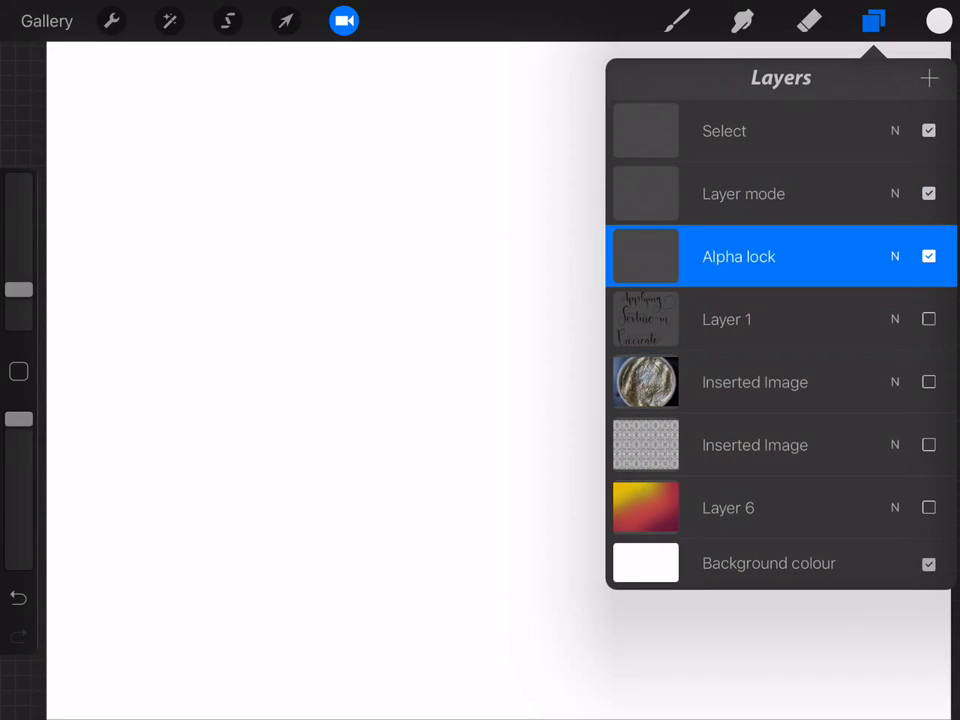
click(937, 20)
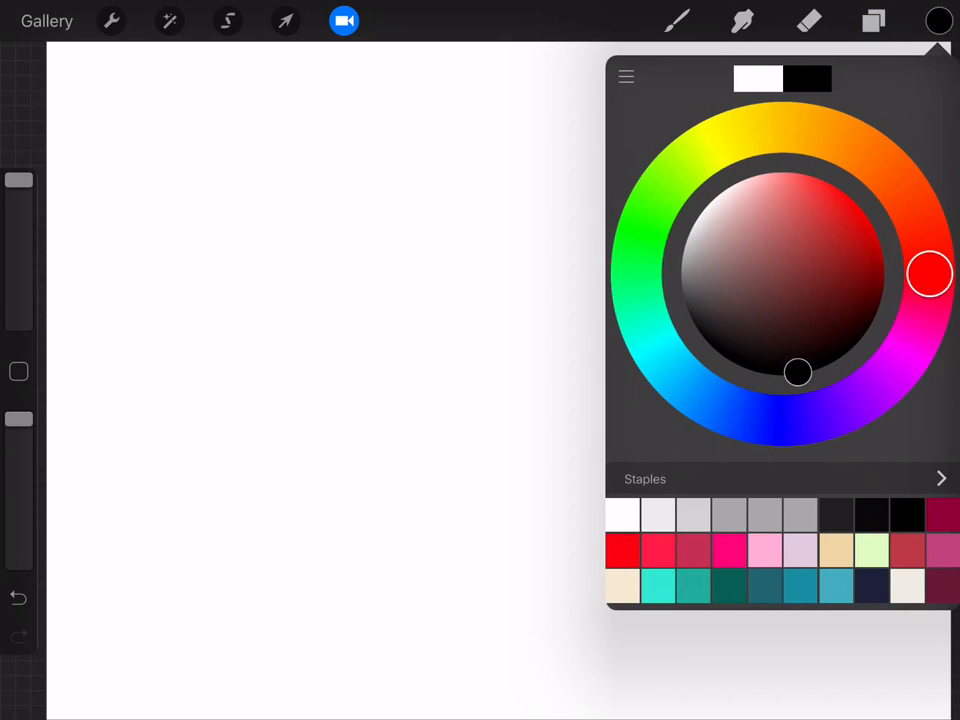
- Pick a classic lettering brush and letter 'word' in solid black on the Alpha lock layer
click(676, 20)
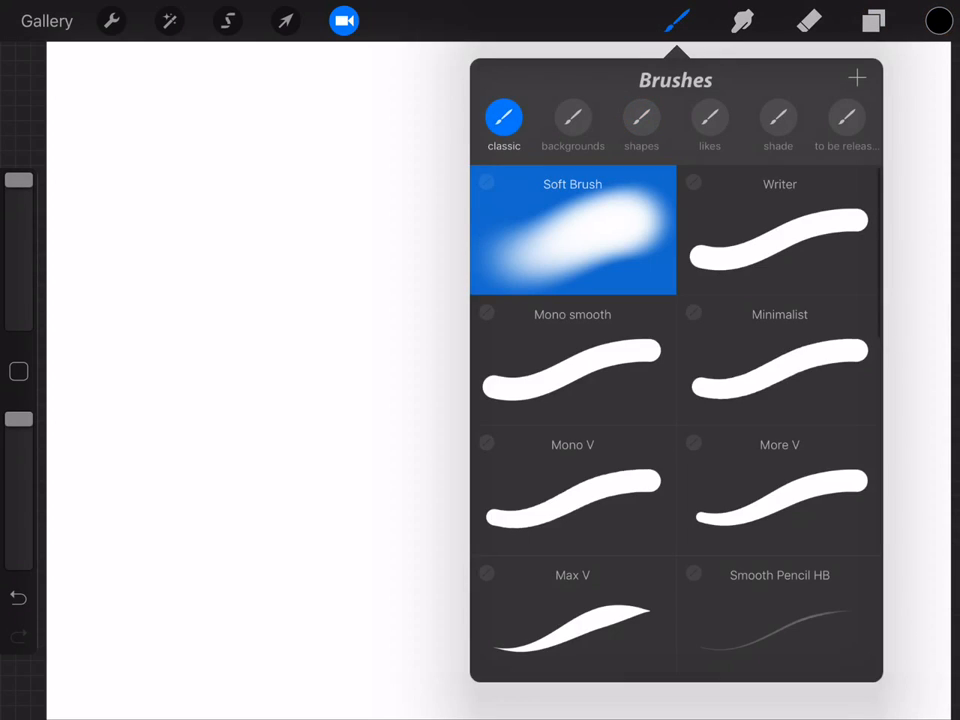
scroll(down, 3)
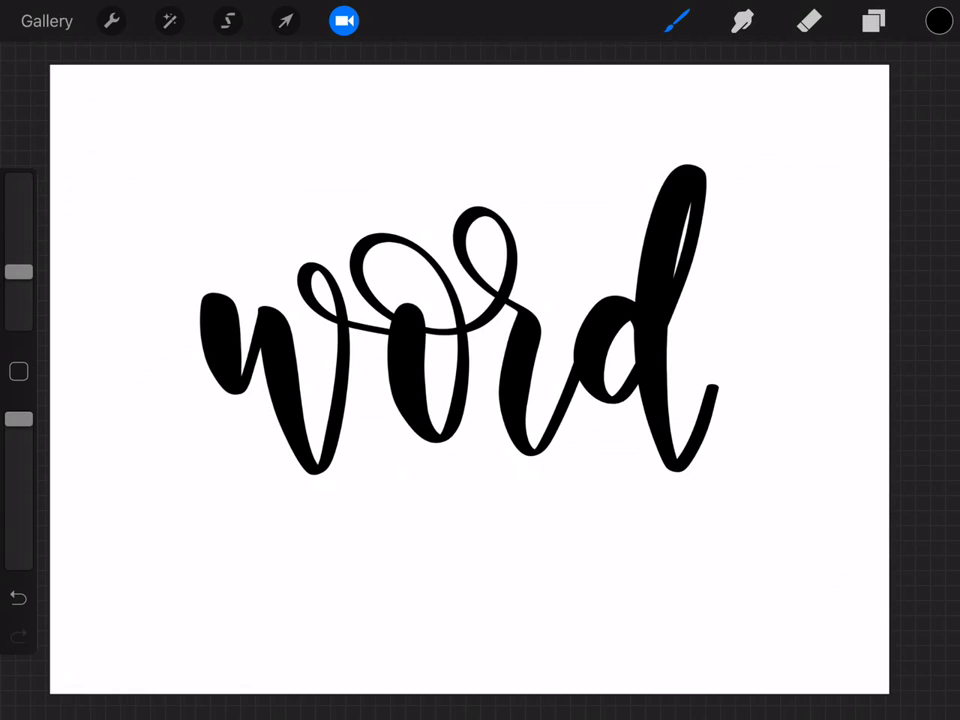
click(872, 20)
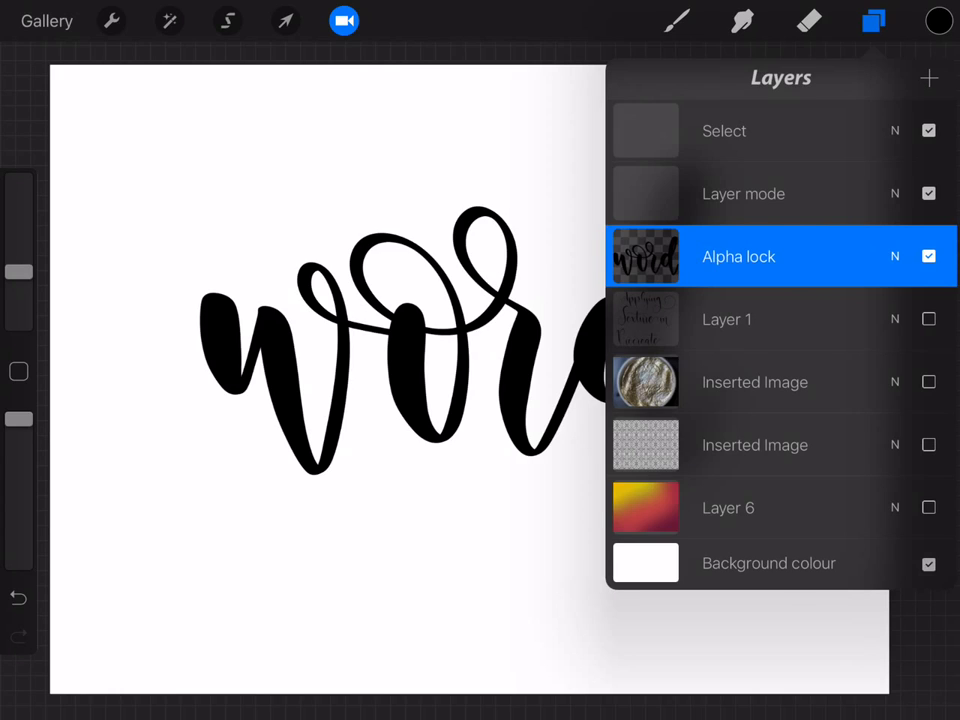
- With Alpha Lock on, brush orange-red over the top of 'word' and blue over the bottom
click(937, 20)
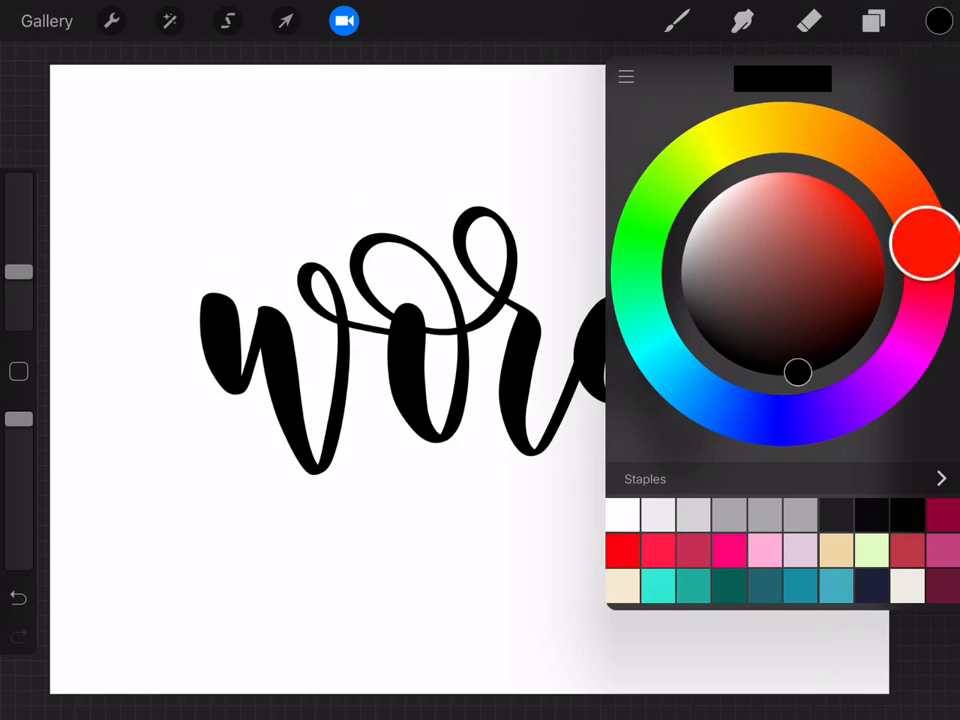
click(677, 21)
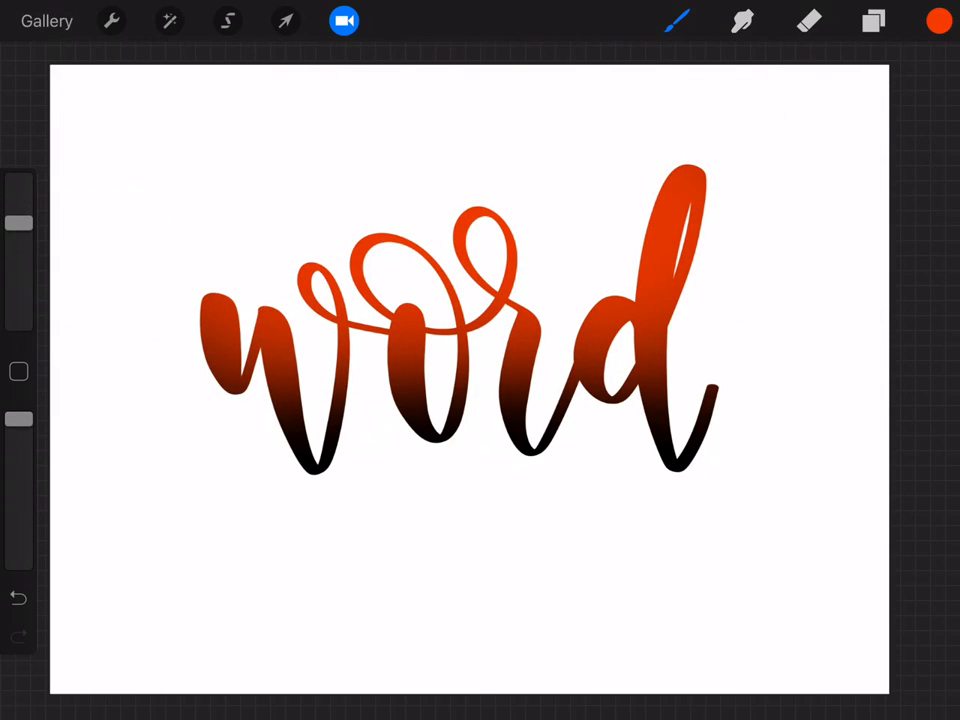
click(937, 21)
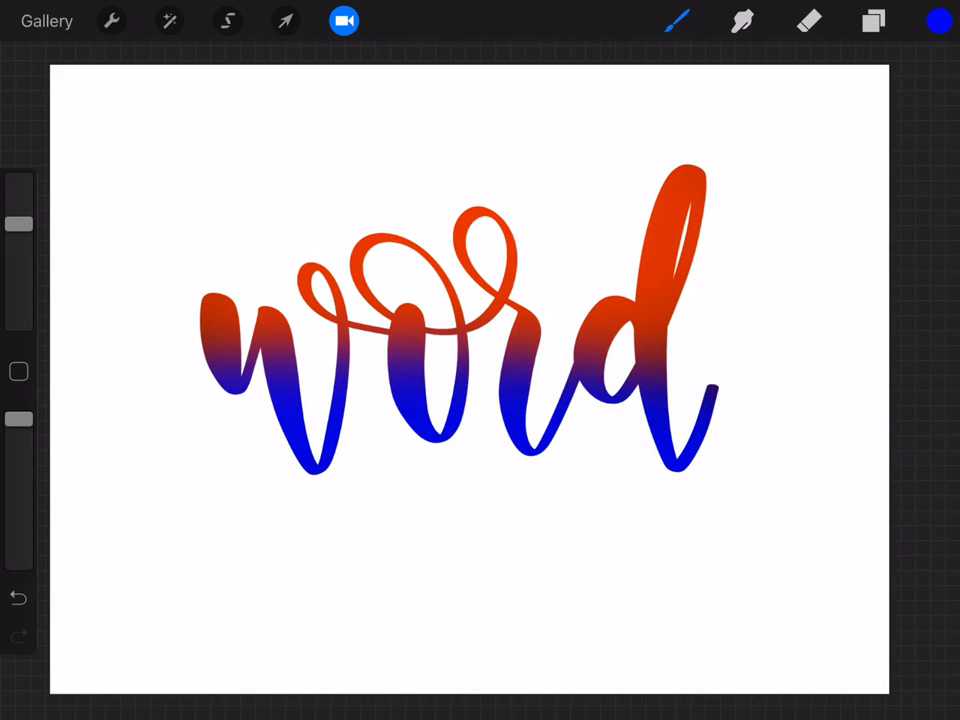
click(169, 21)
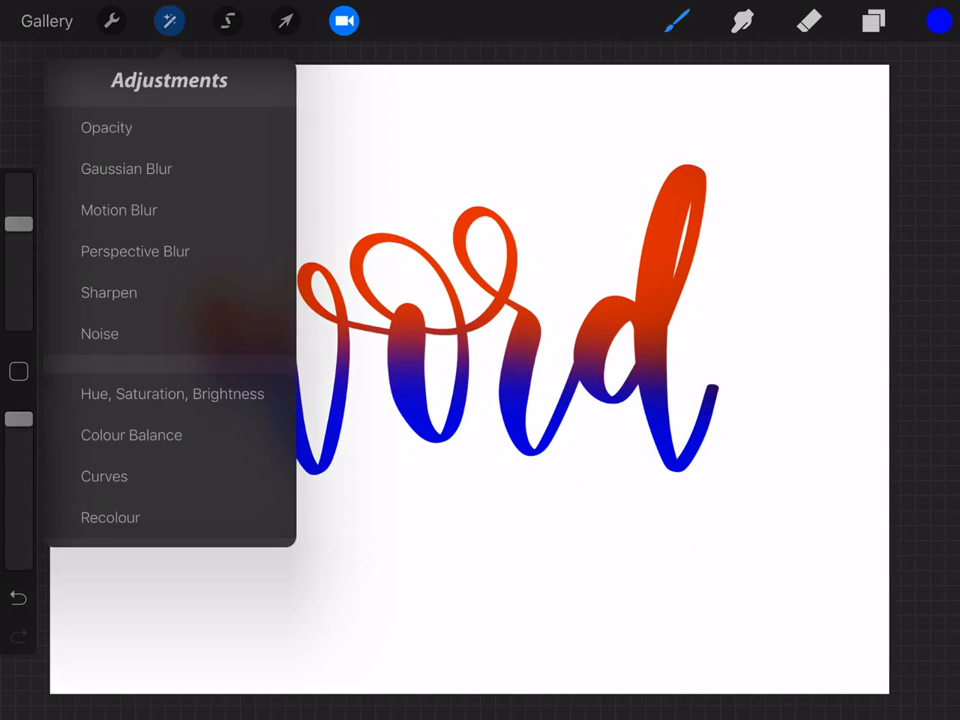
- Apply a 100% Gaussian Blur to smooth the orange-to-blue transition in 'word'
click(126, 168)
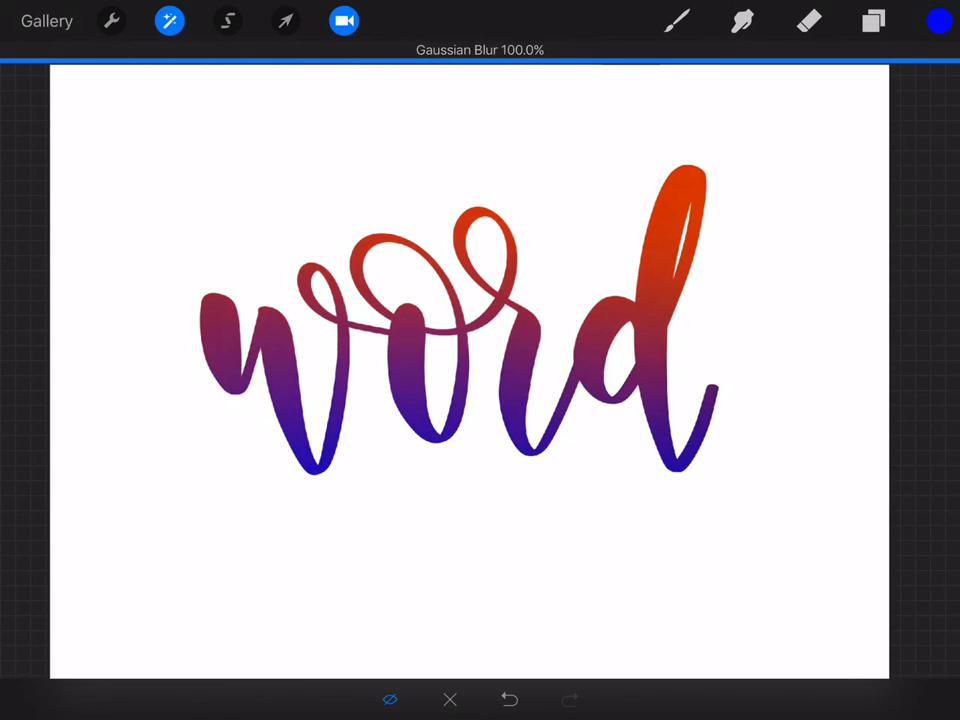
click(169, 20)
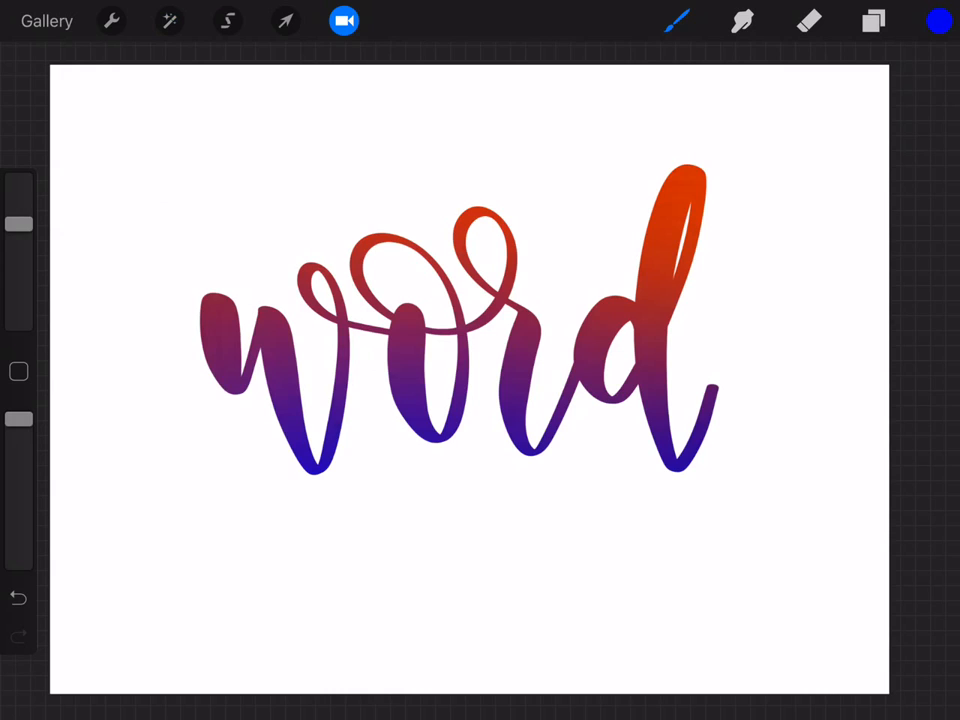
click(872, 20)
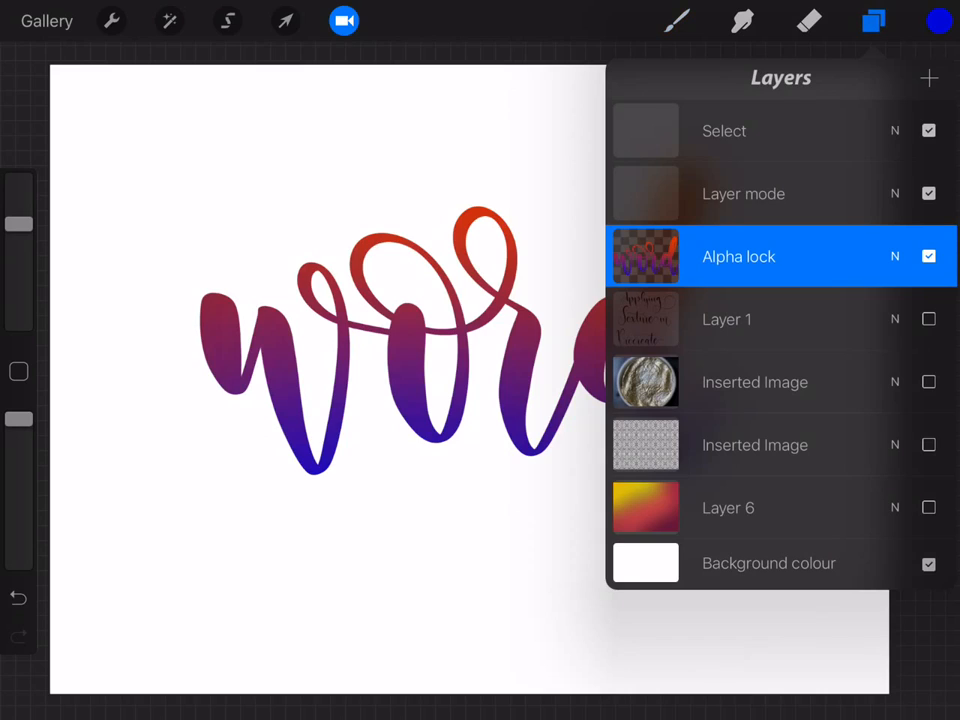
- Hide the blurred word, activate Layer mode, set Layer 6 to Lighten > Screen and pick black paint
click(928, 256)
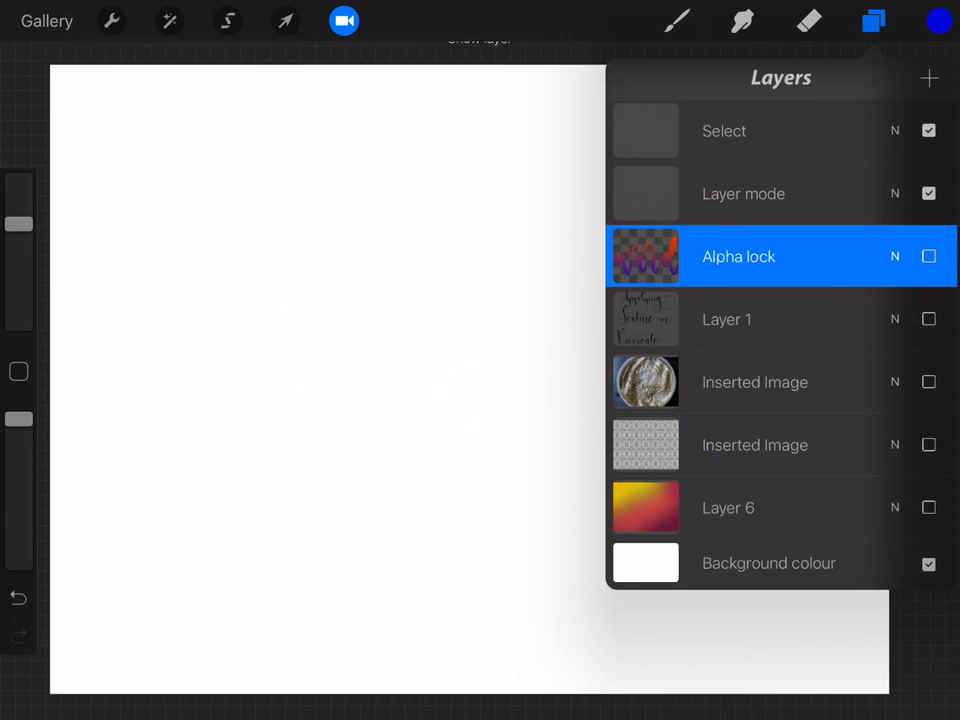
click(744, 194)
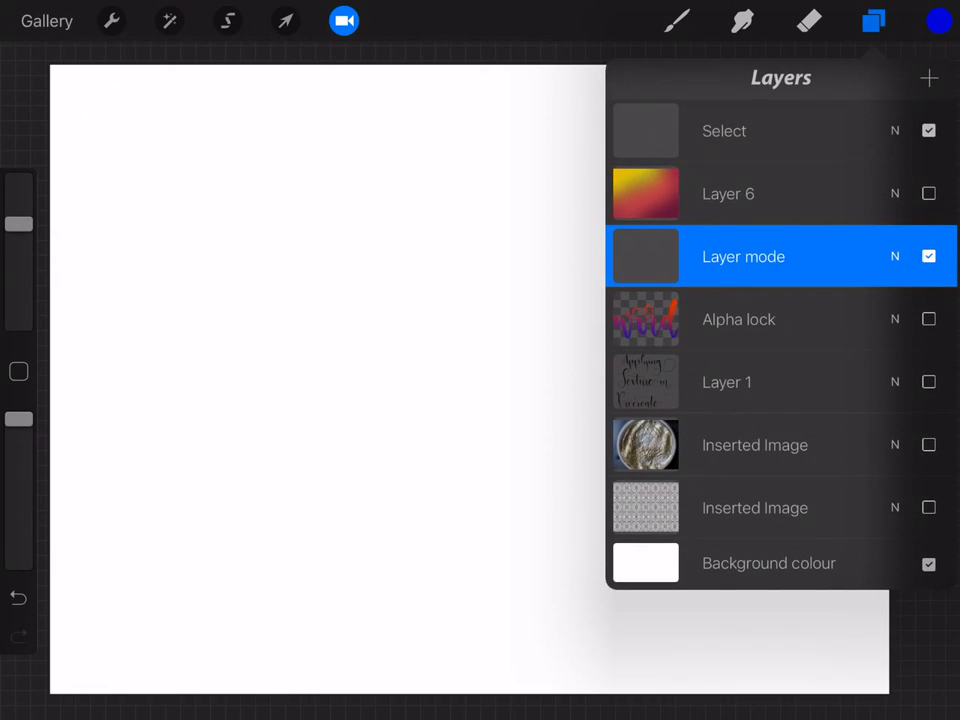
click(928, 193)
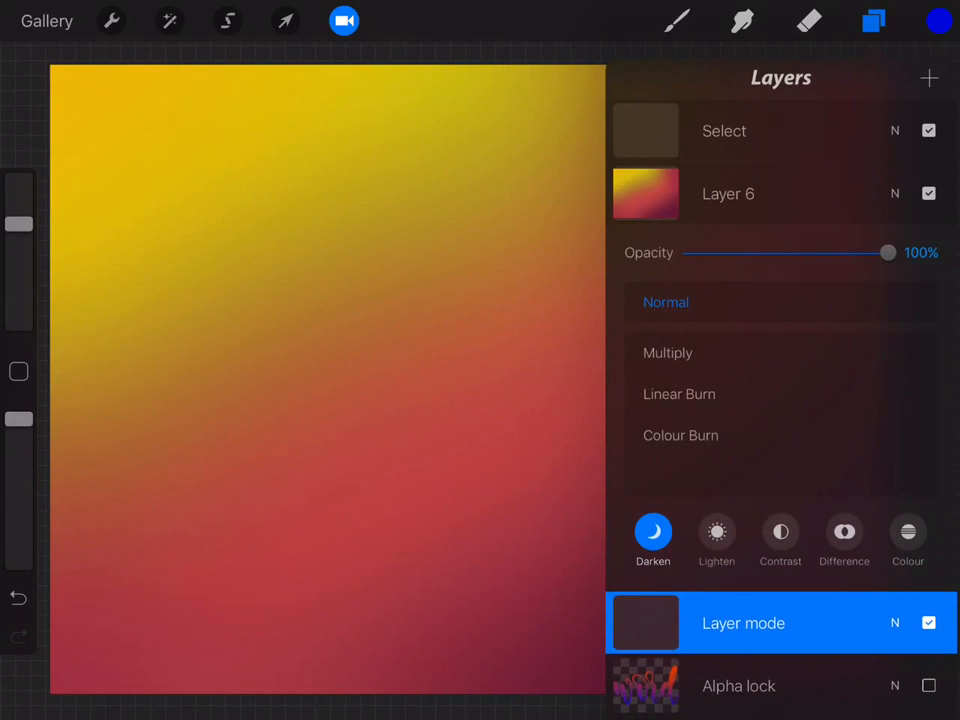
click(716, 531)
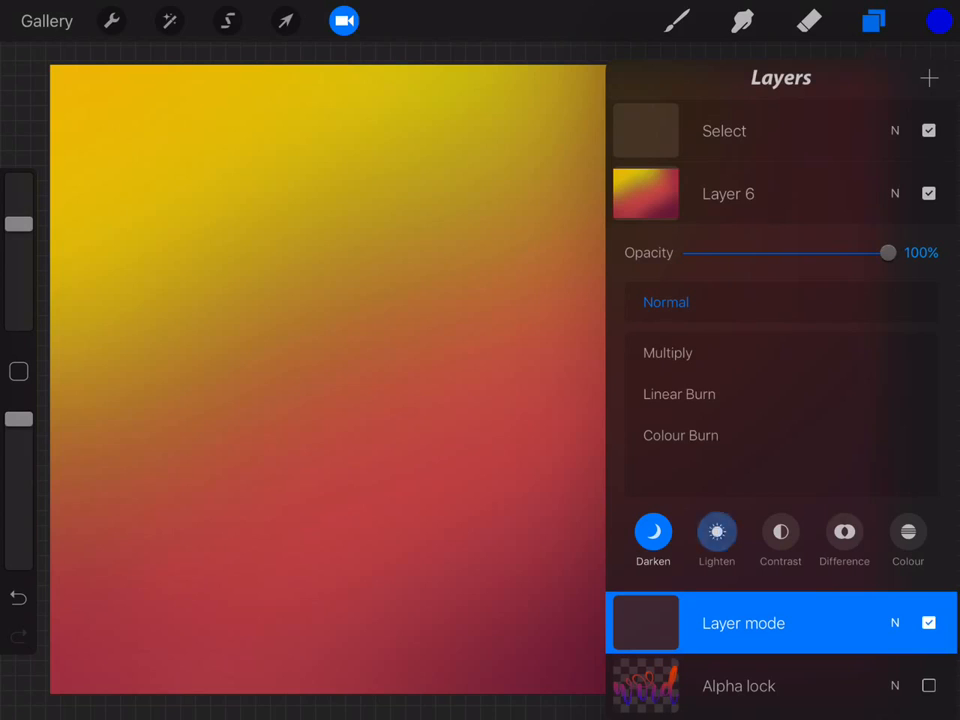
click(717, 533)
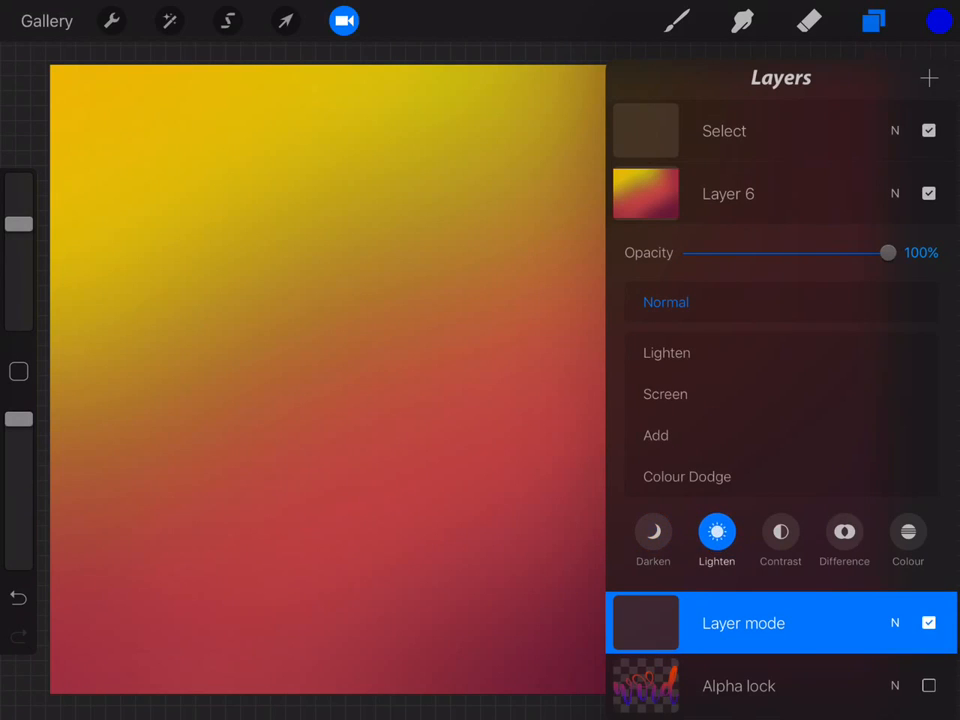
click(665, 394)
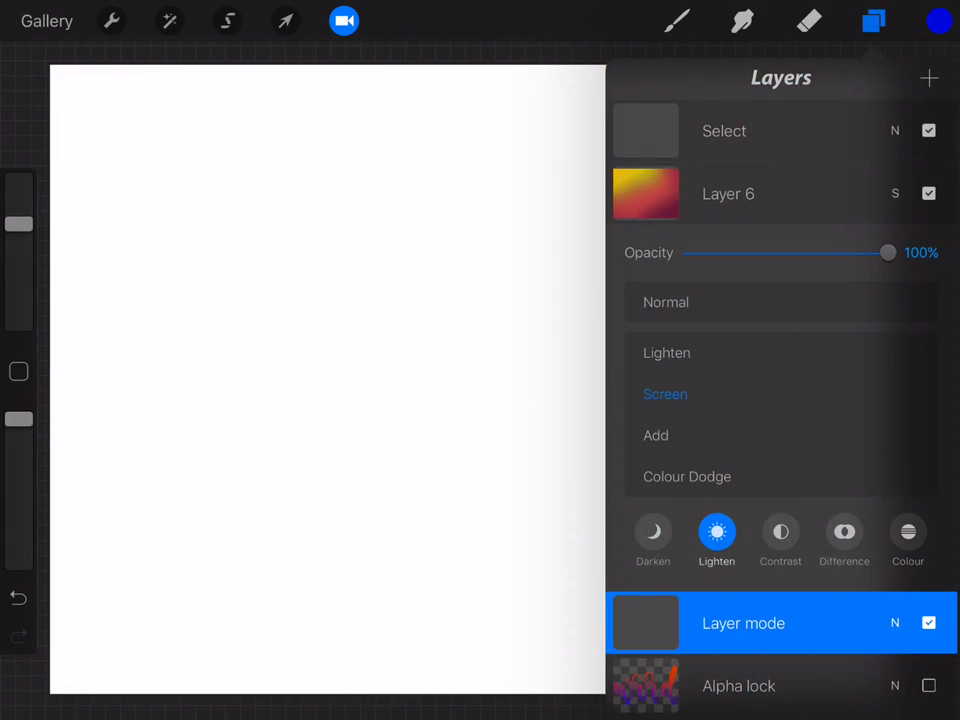
click(939, 20)
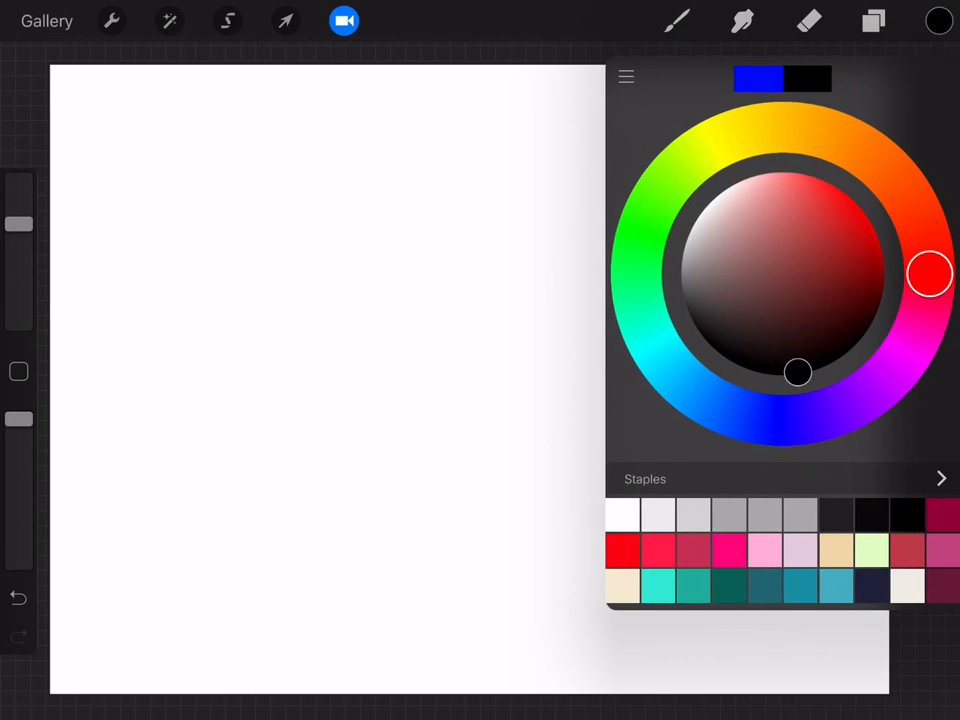
- Pick a lettering brush and letter 'hello' filled by the screened yellow-to-red gradient
click(676, 20)
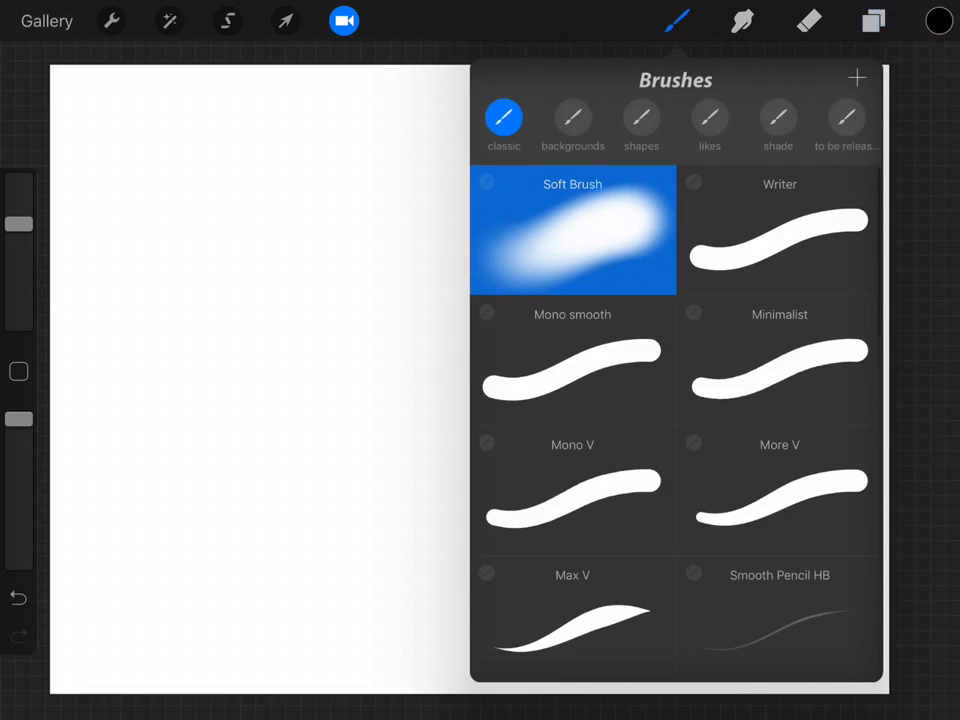
scroll(down, 3)
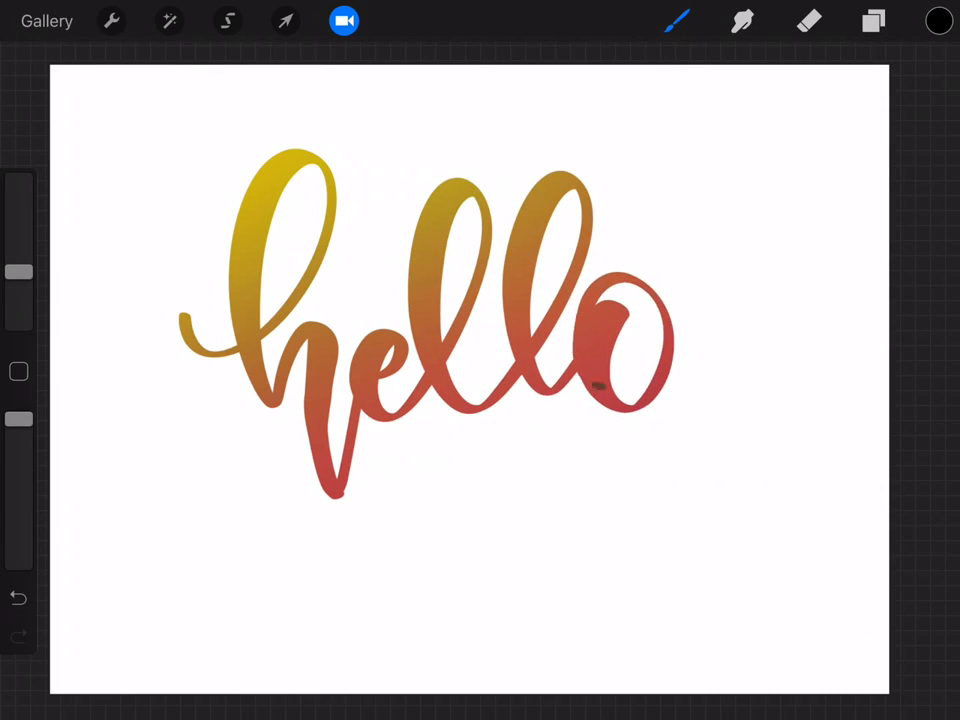
- Shrink, tilt and reposition the gradient-filled hello lettering using Transform
click(286, 21)
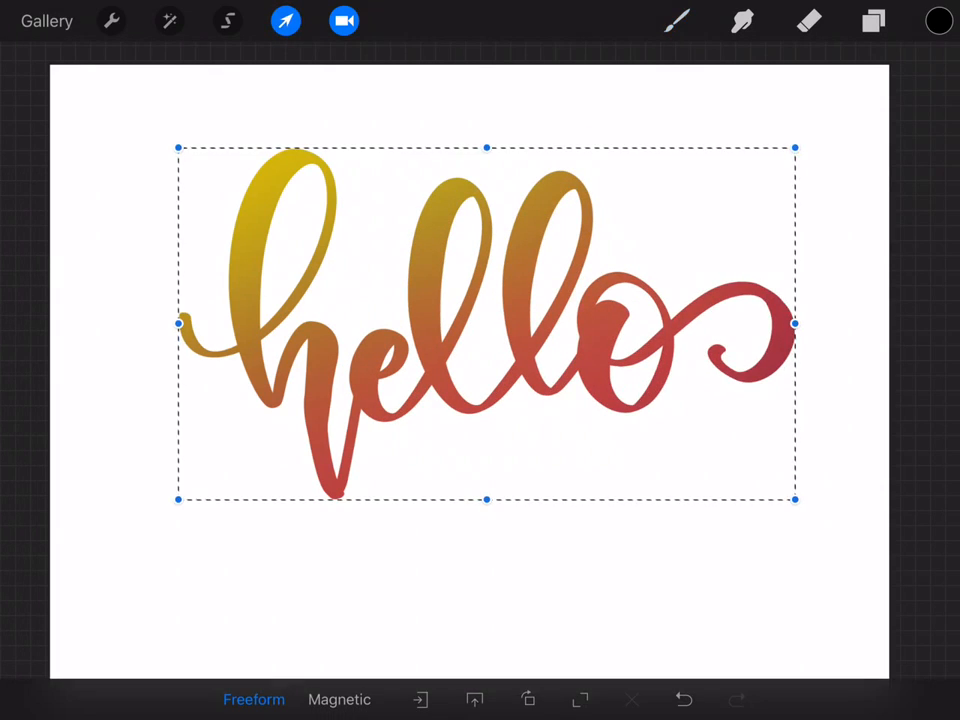
click(872, 20)
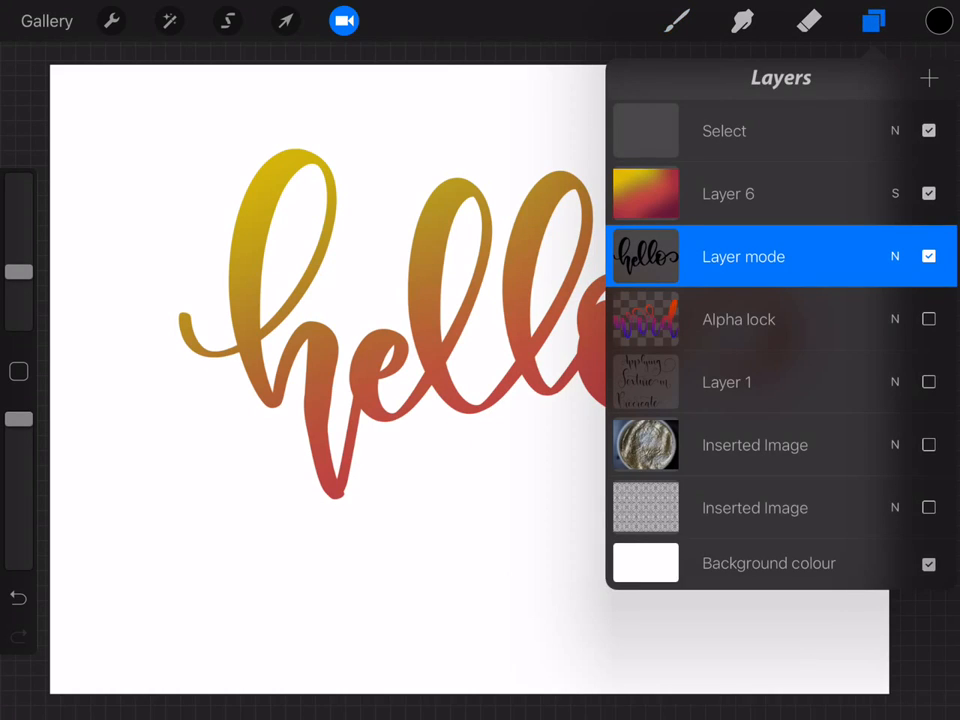
click(285, 20)
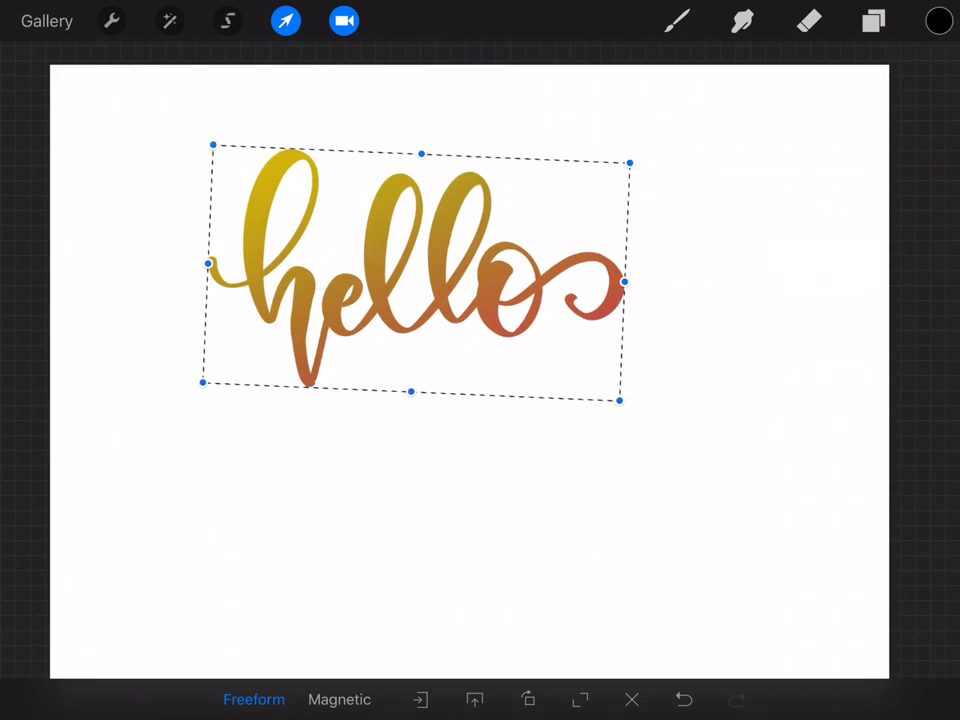
click(872, 20)
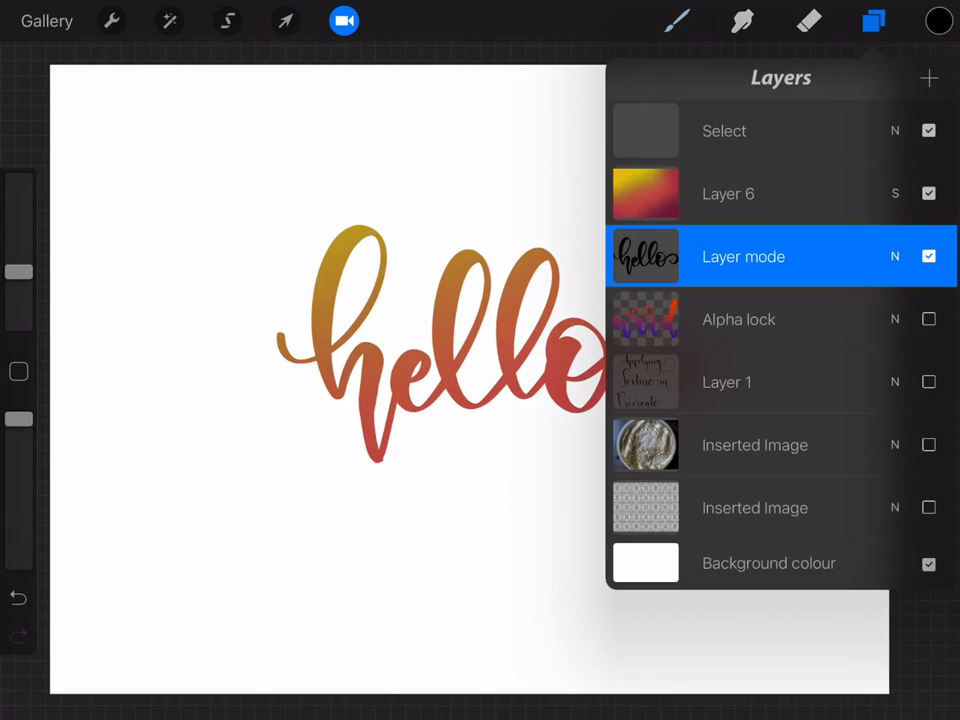
- Letter a large script M beside hello on new Layer 8 so it picks up the gradient
click(872, 20)
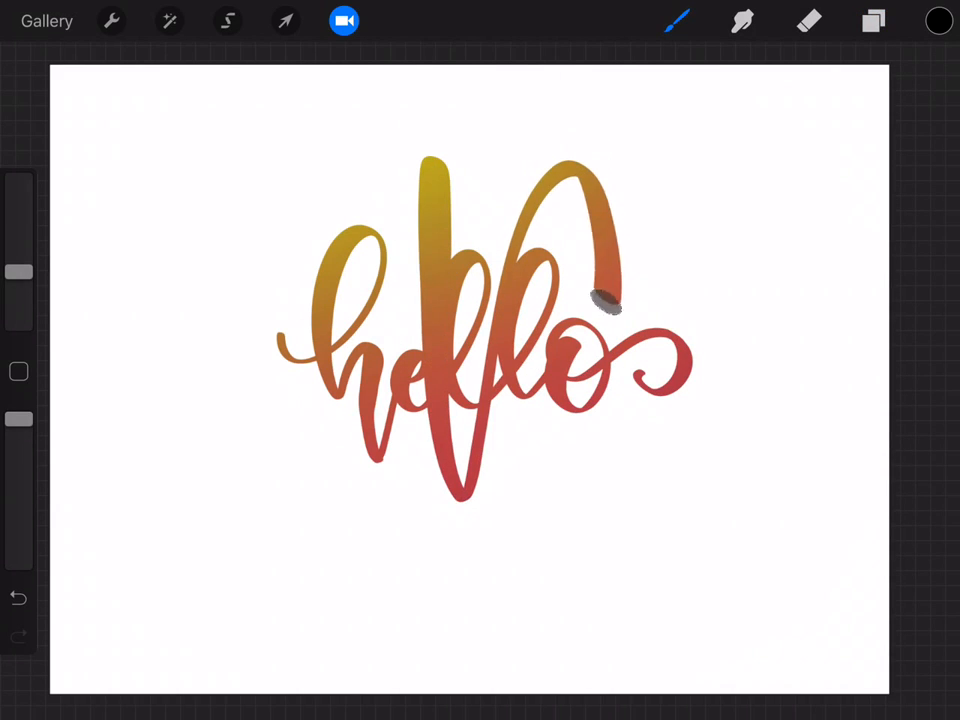
click(285, 20)
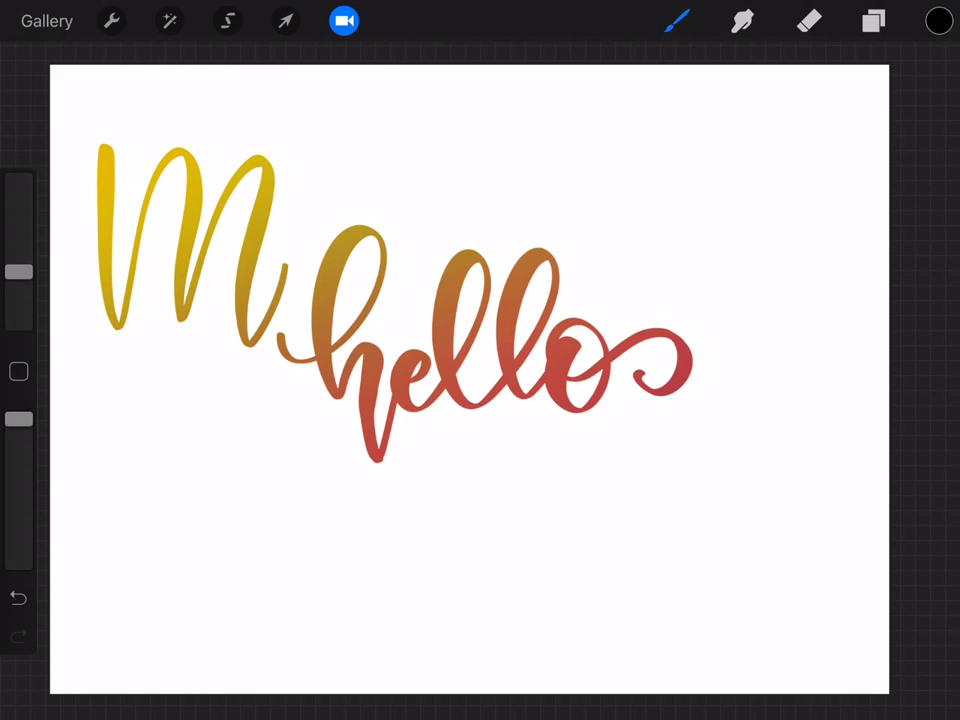
click(872, 20)
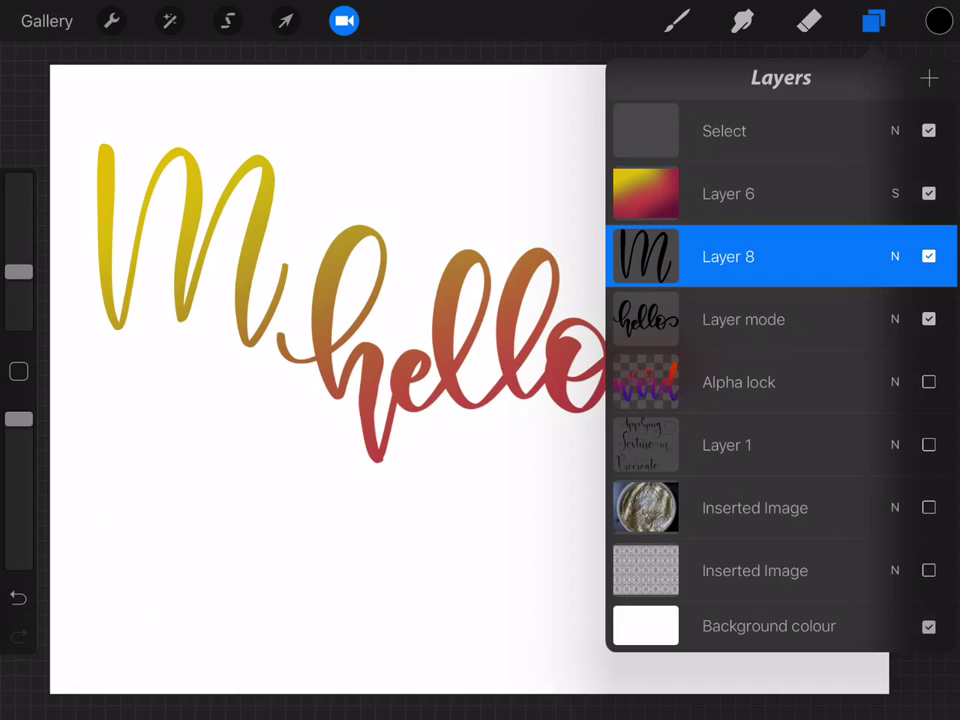
- Make the letters white on a black background and set Layer 6's blend mode to Multiply
click(938, 20)
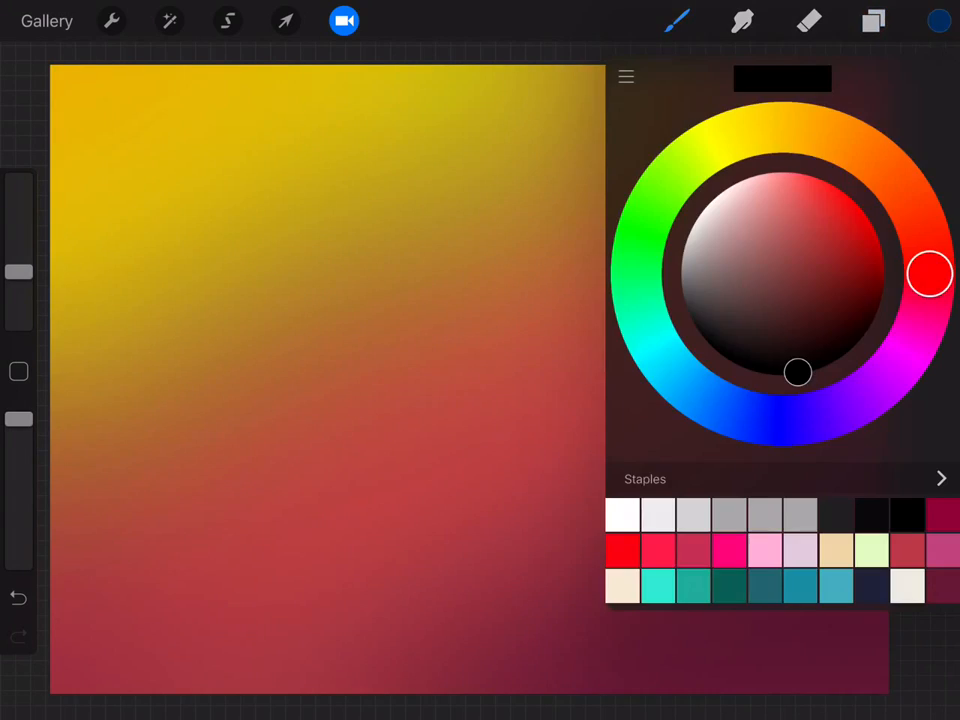
click(872, 20)
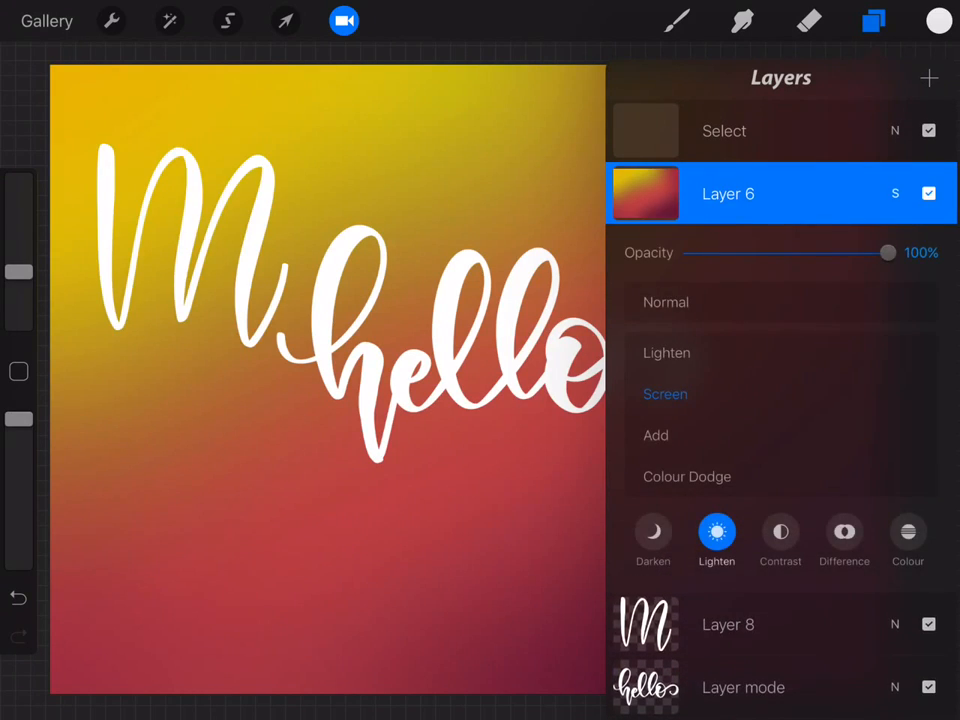
click(653, 535)
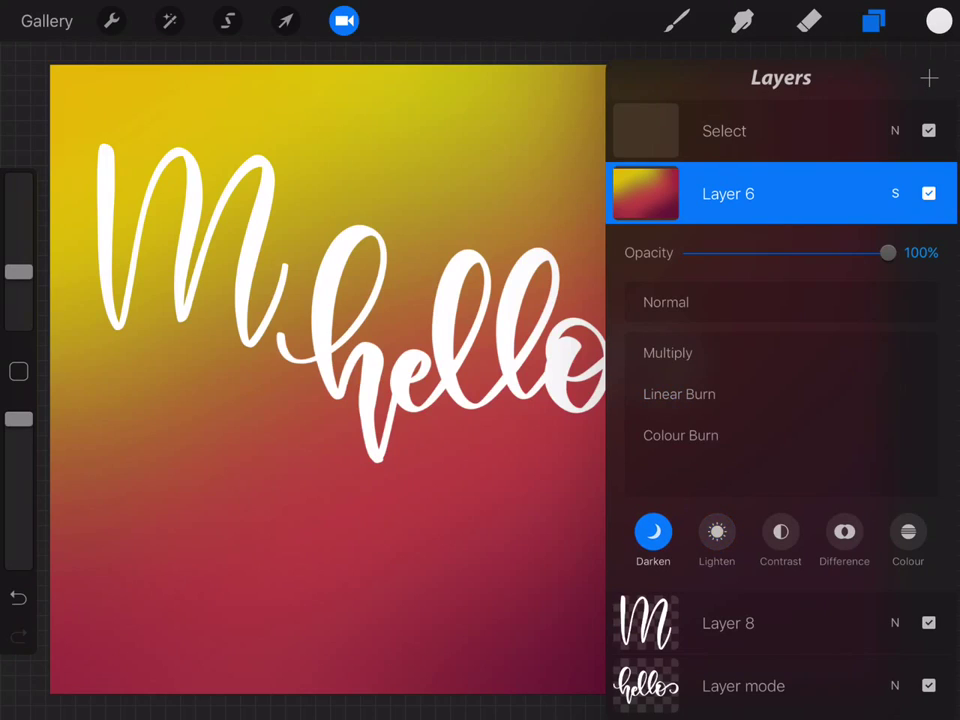
click(872, 20)
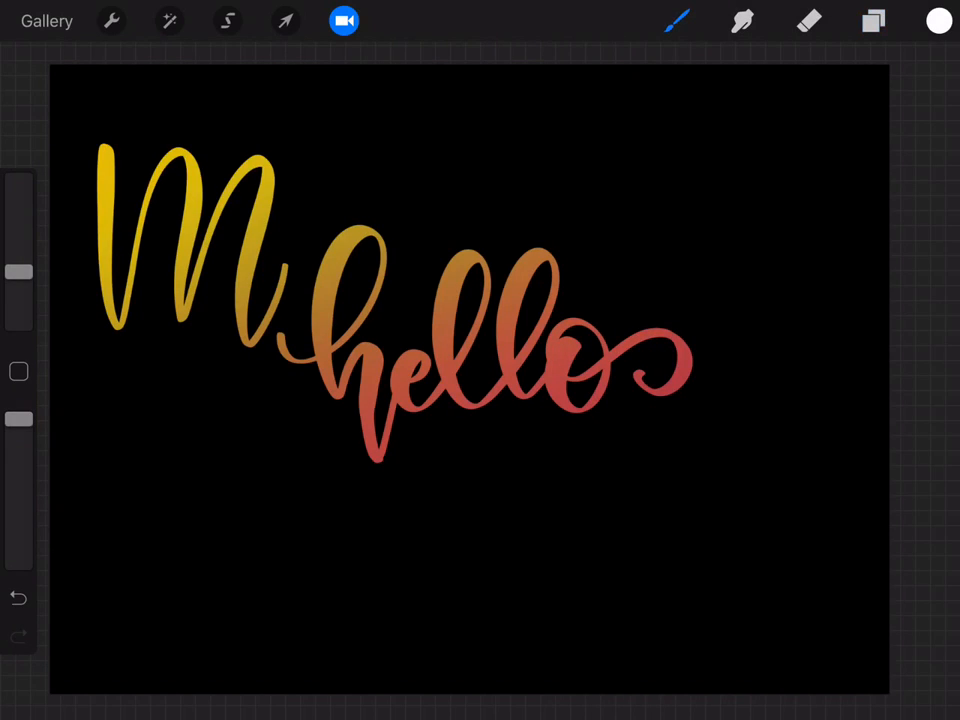
- Hide Layer 6, Layer 8, the lettering and Background colour, leaving the Select layer active on an empty canvas
click(872, 20)
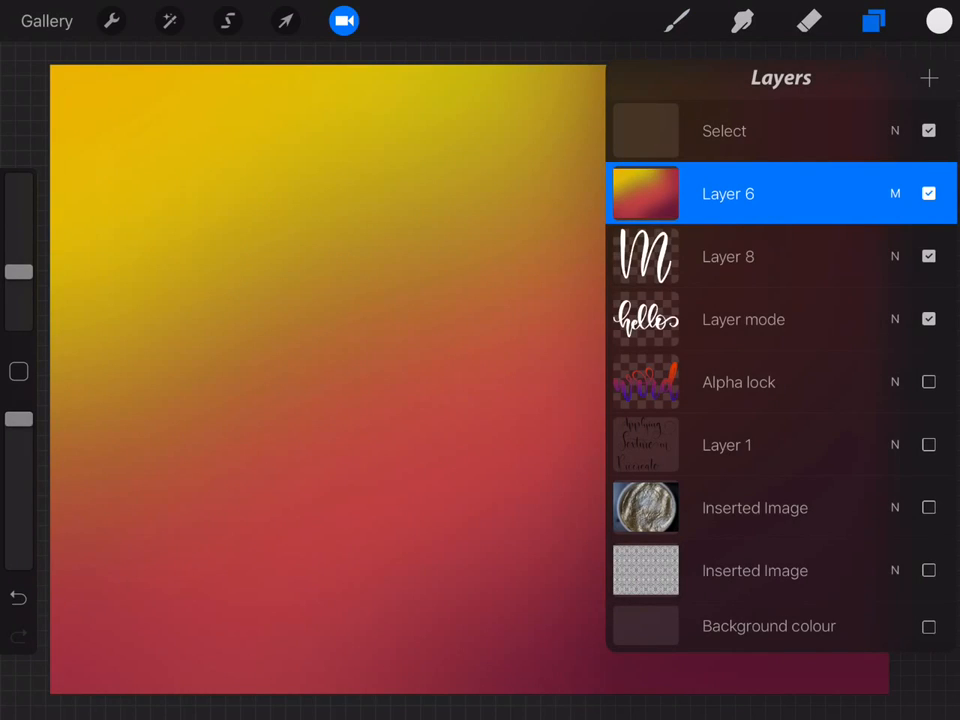
click(928, 193)
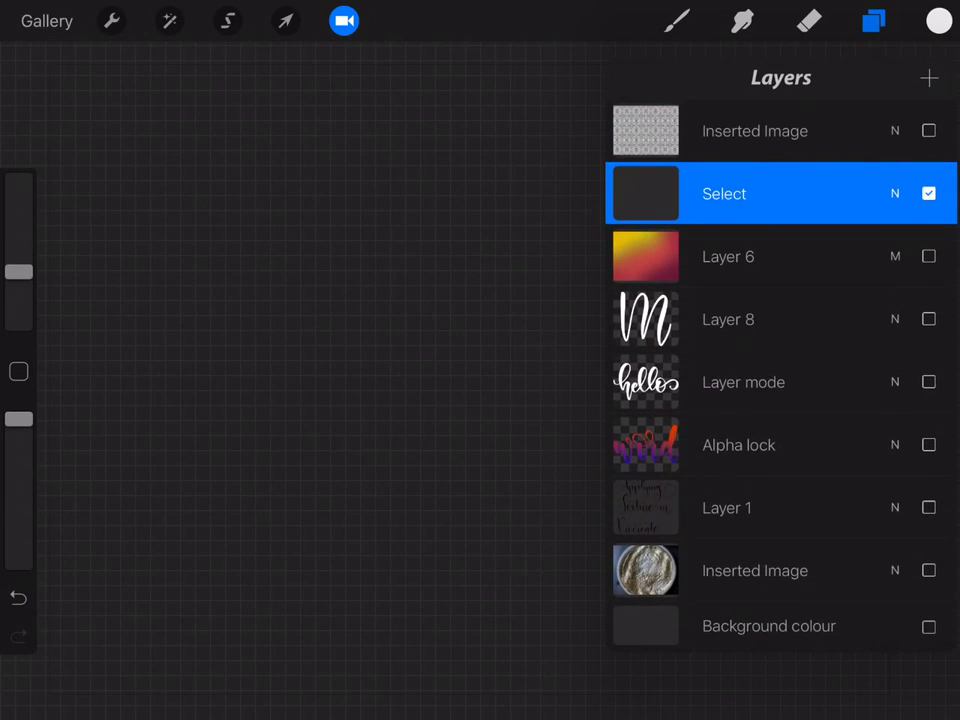
- Hand-letter the word 'transparent' in white script on the Select layer
click(872, 20)
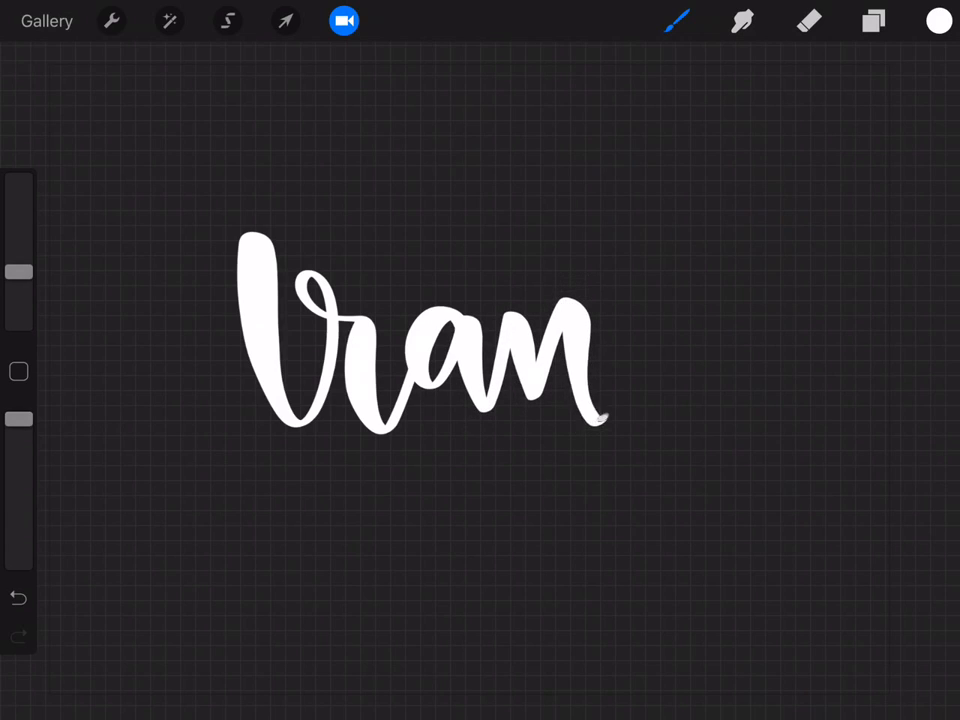
click(285, 21)
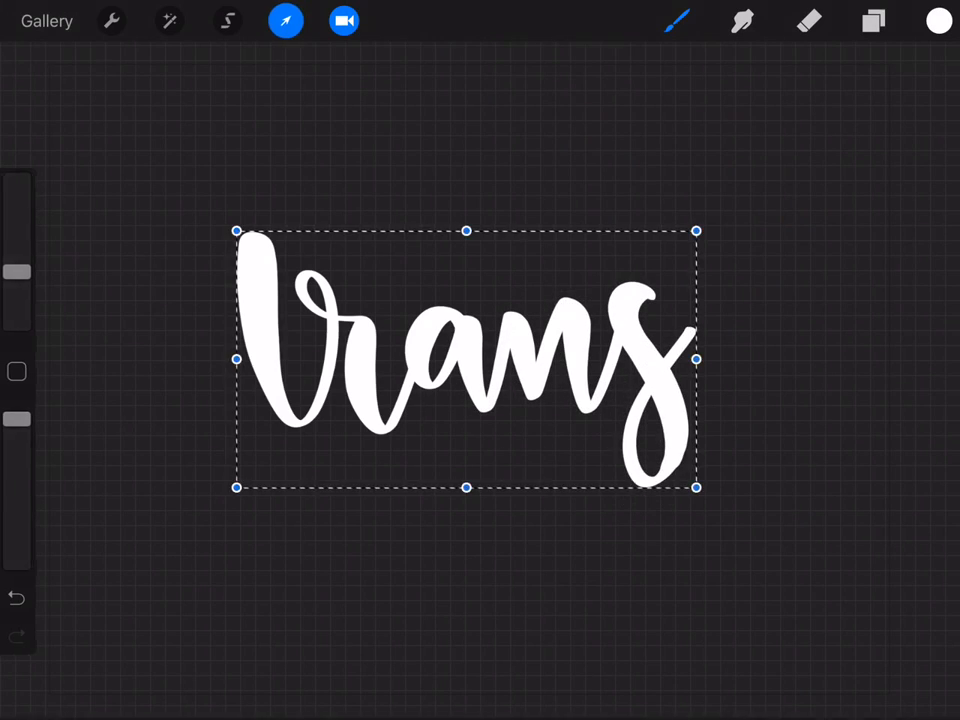
click(285, 20)
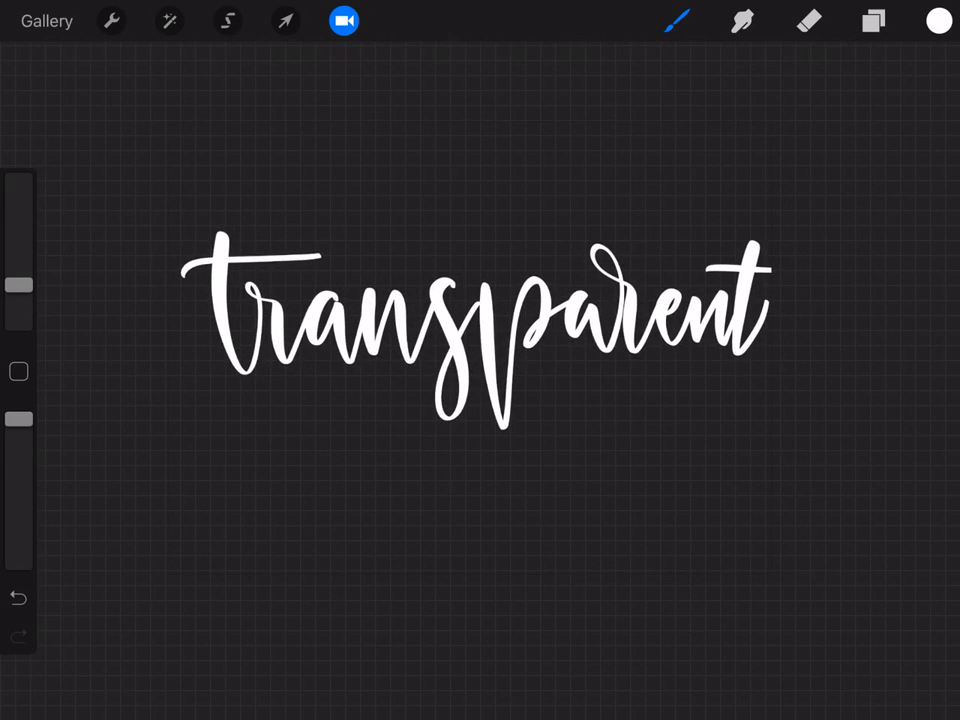
click(871, 21)
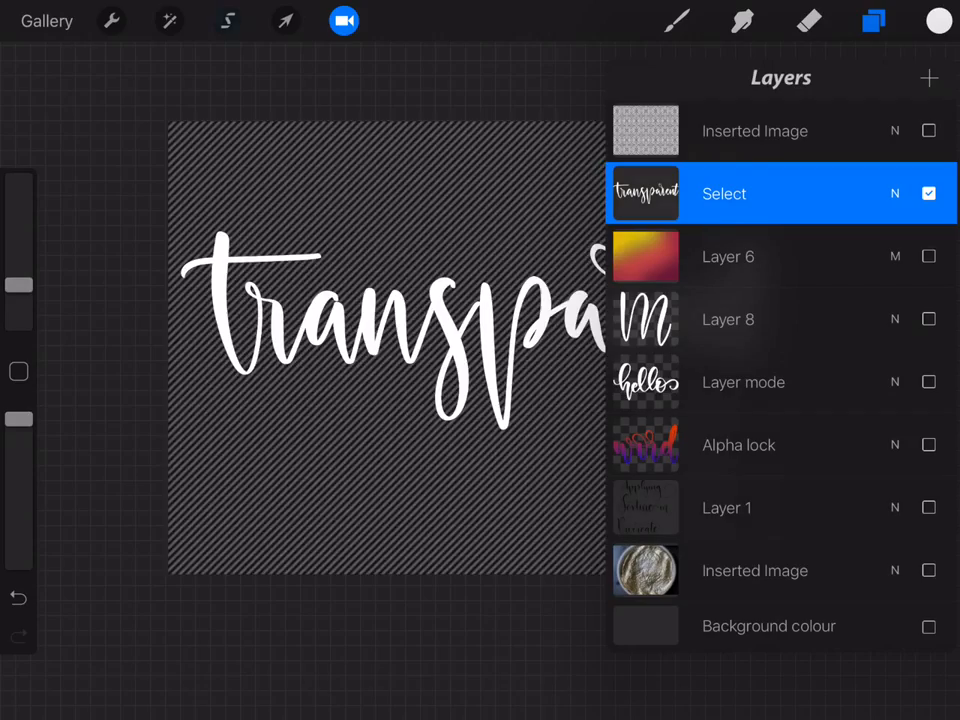
- Load the lettering shape as a selection over the Inserted Image pattern and Copy & Paste it to a From selection layer
click(227, 21)
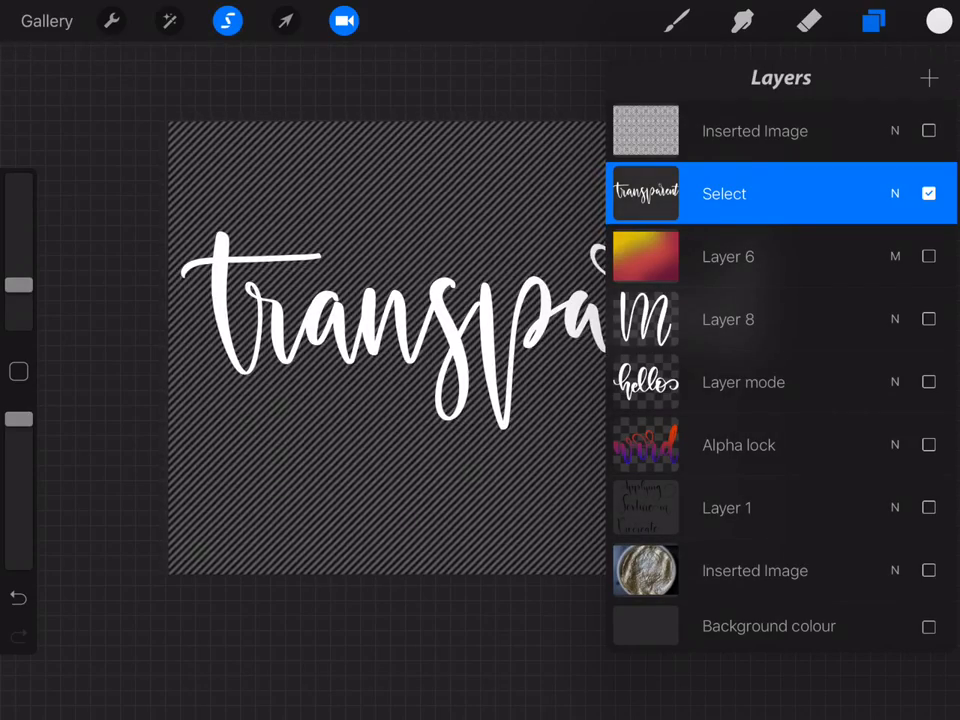
click(780, 131)
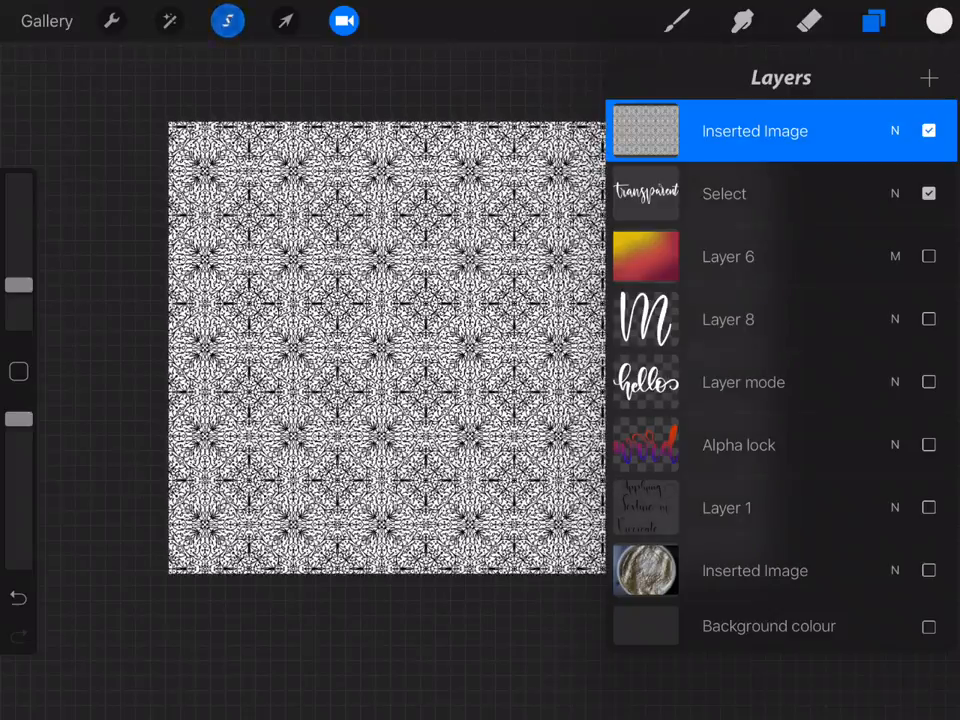
click(285, 20)
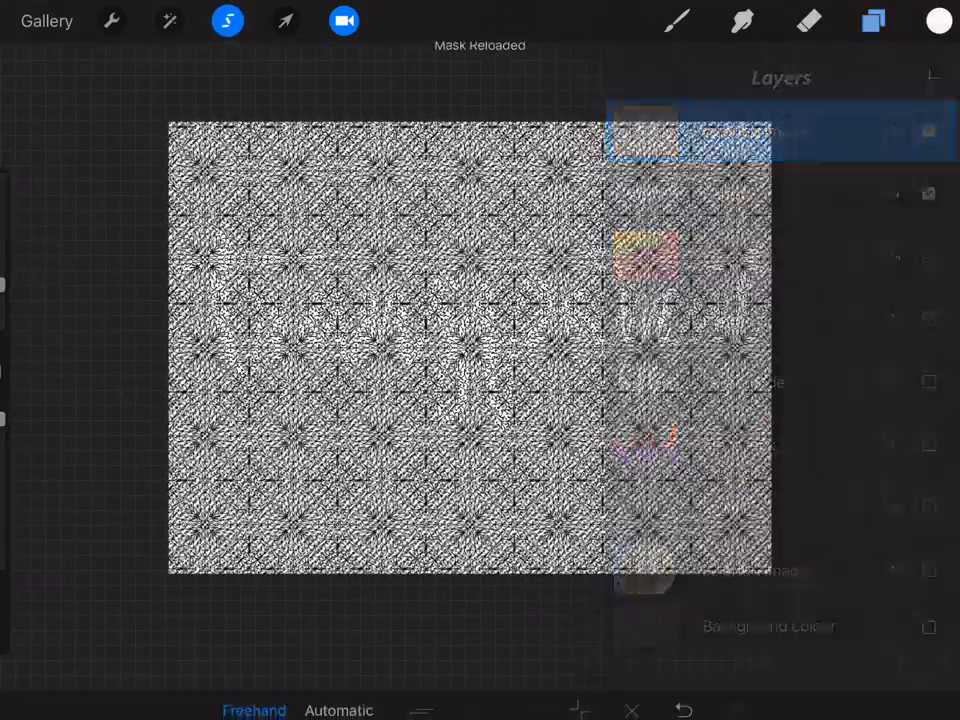
click(871, 21)
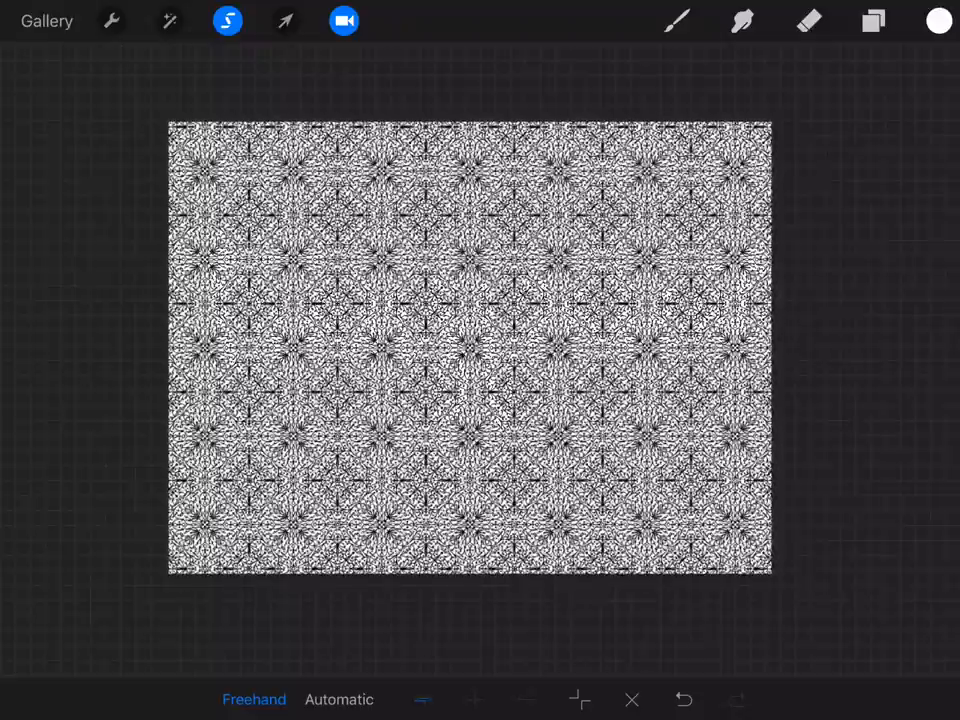
click(871, 21)
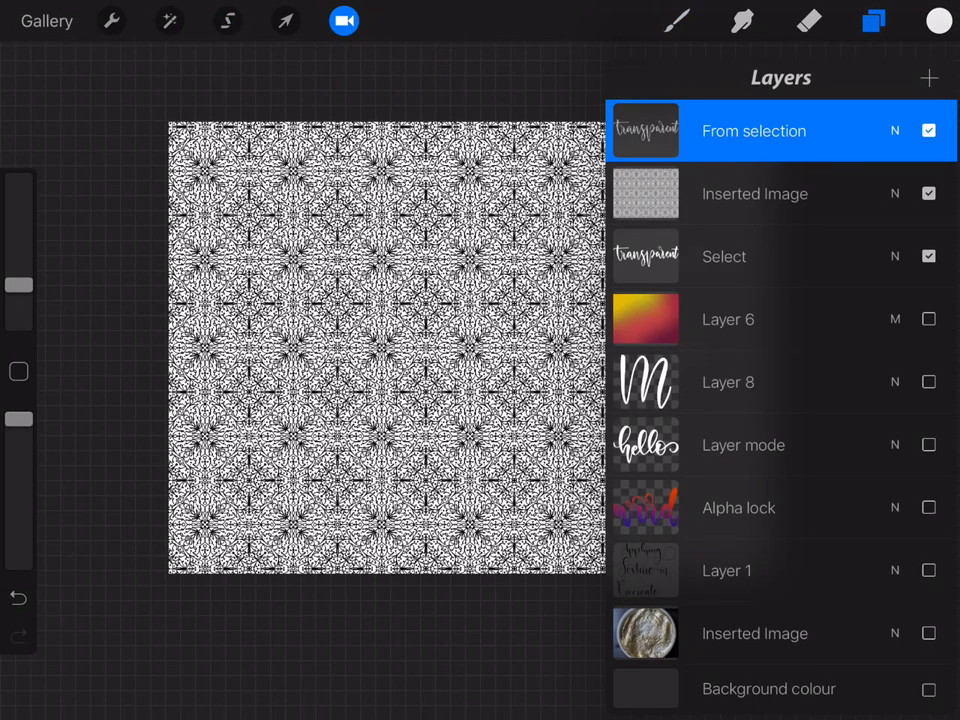
- Hide and delete the Inserted Image pattern and Select layers, keeping the From selection textured word active
click(928, 193)
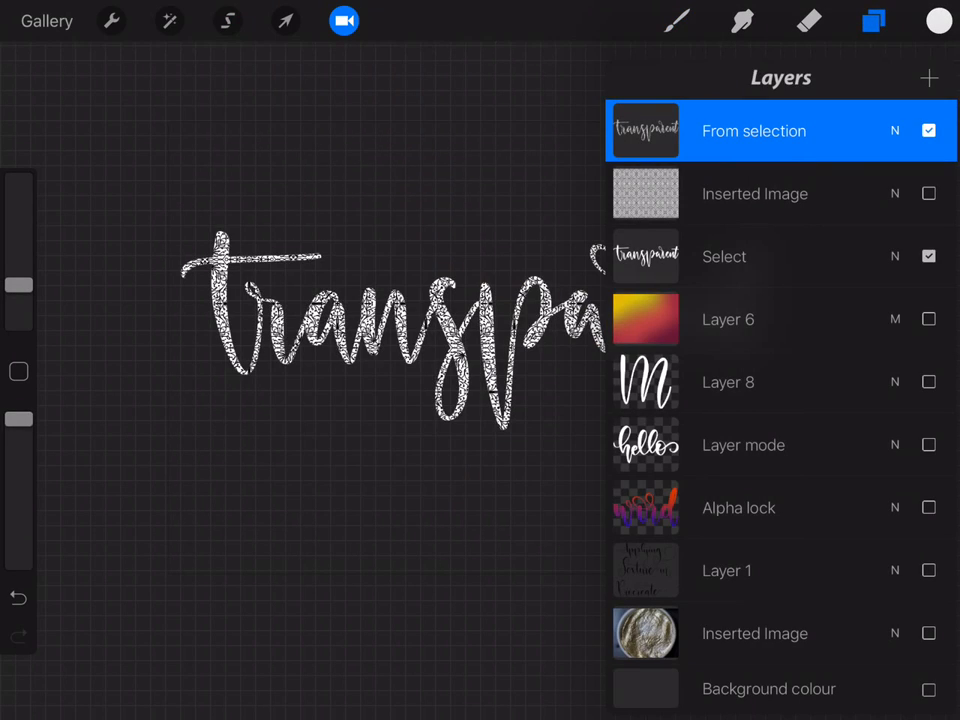
click(928, 256)
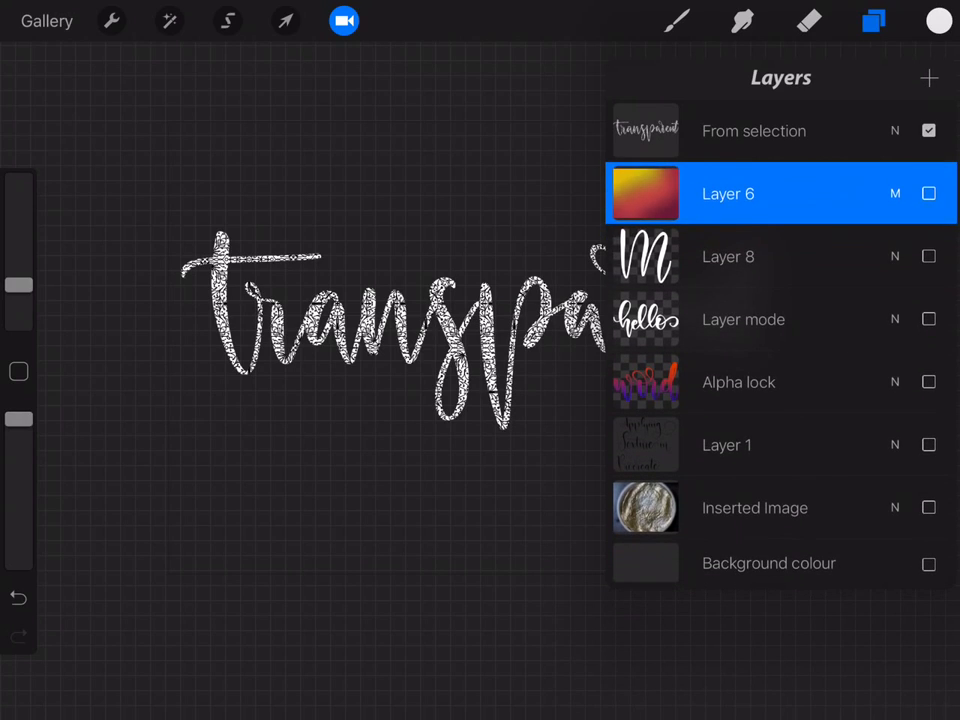
click(753, 131)
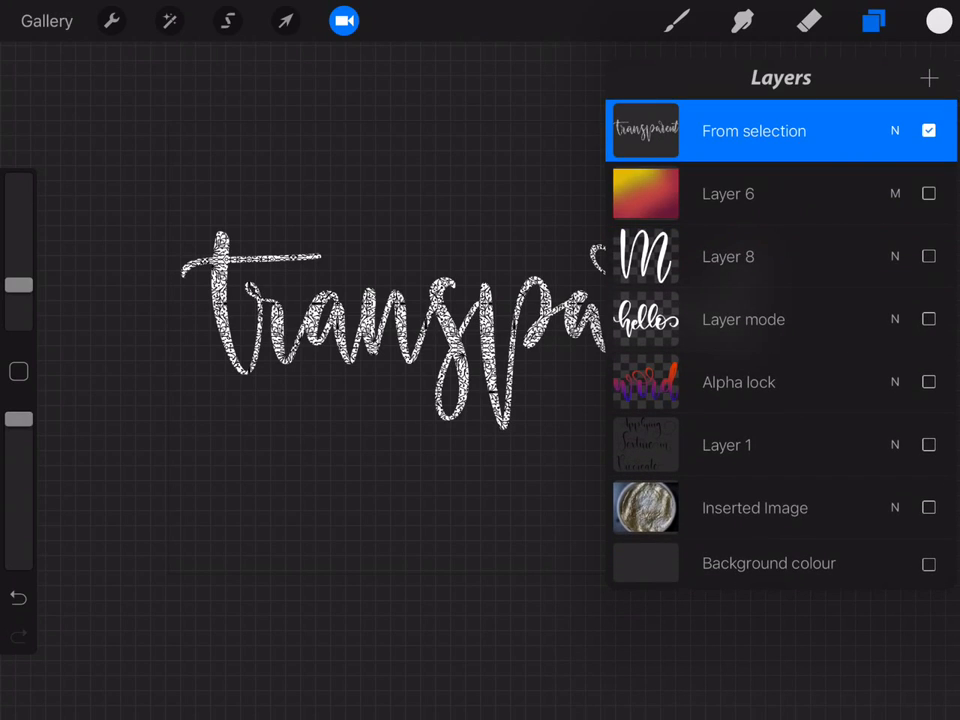